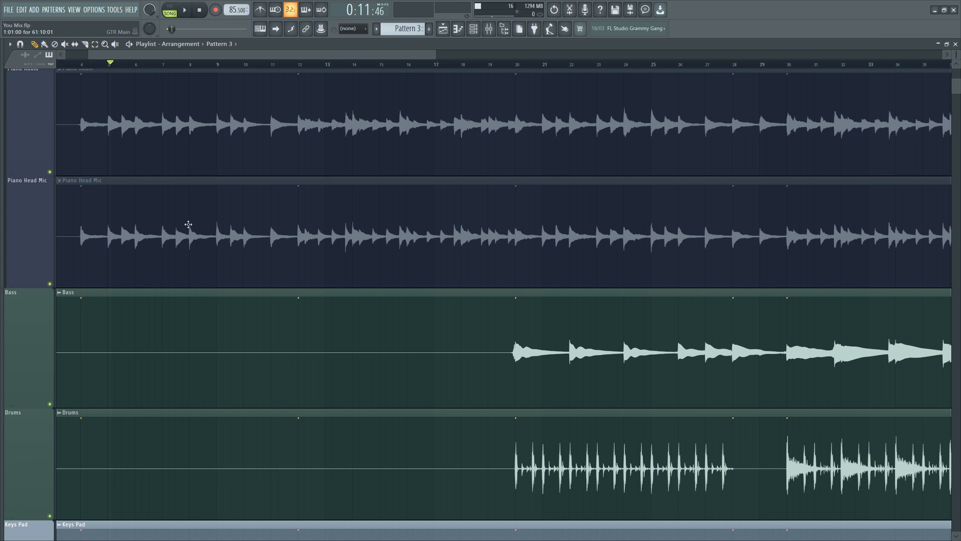
Step: Float the Channel rack over the Playlist and focus the Vox Main clip
key(f7)
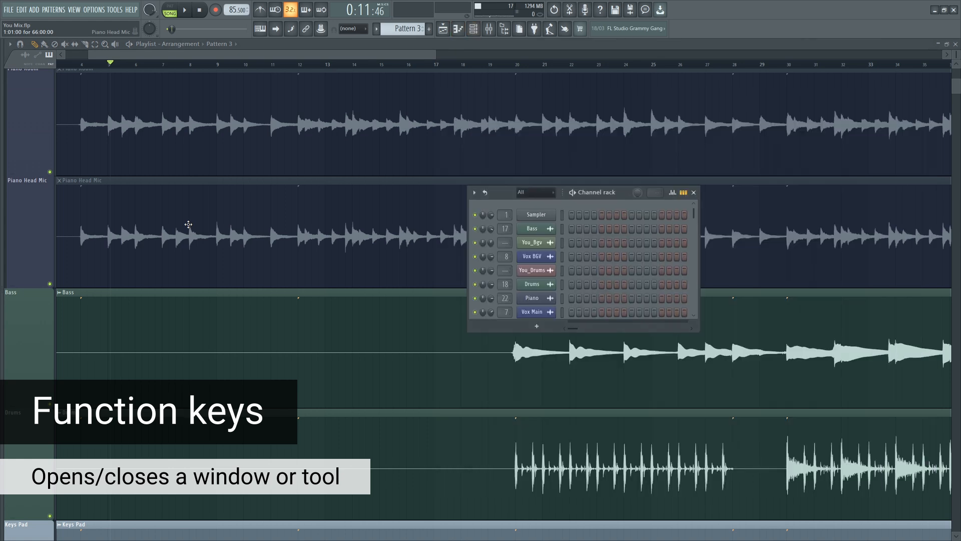
click(693, 192)
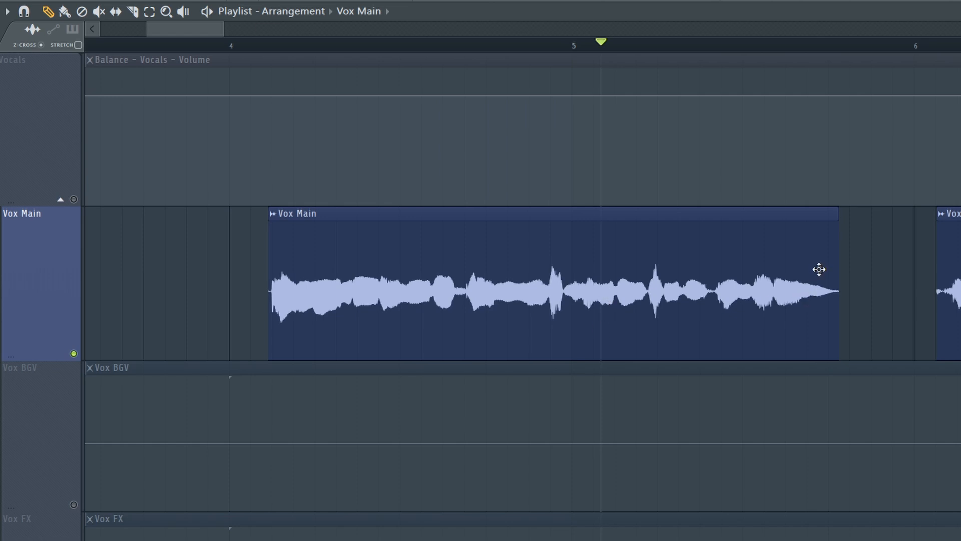
mouse_move(840, 378)
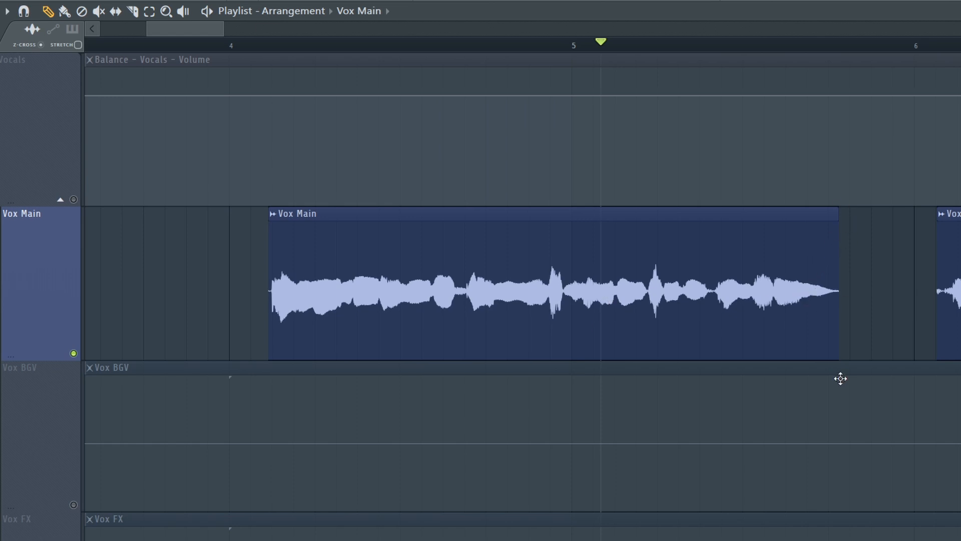
mouse_move(528, 269)
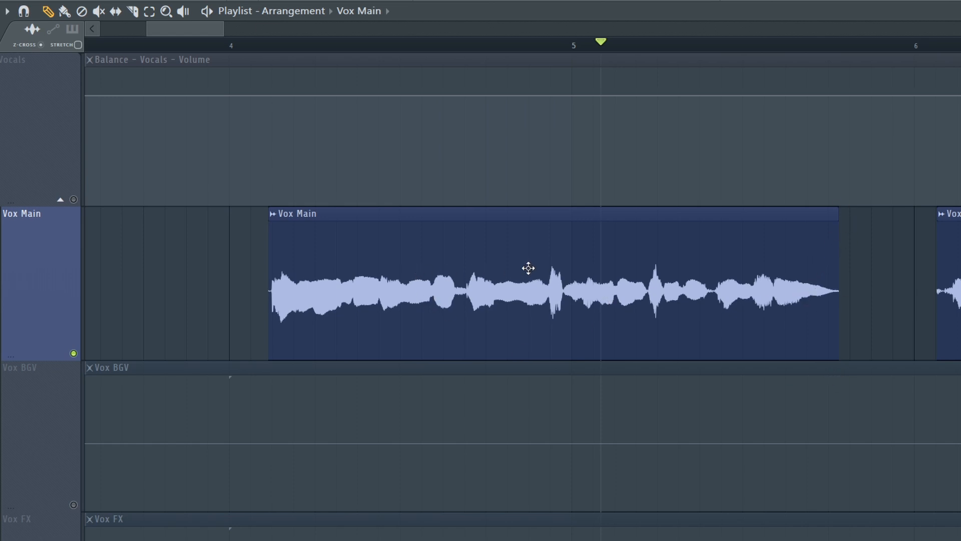
Step: Set the Vox Main clip's declicking mode to Crossfade (bleeding)
double_click(529, 268)
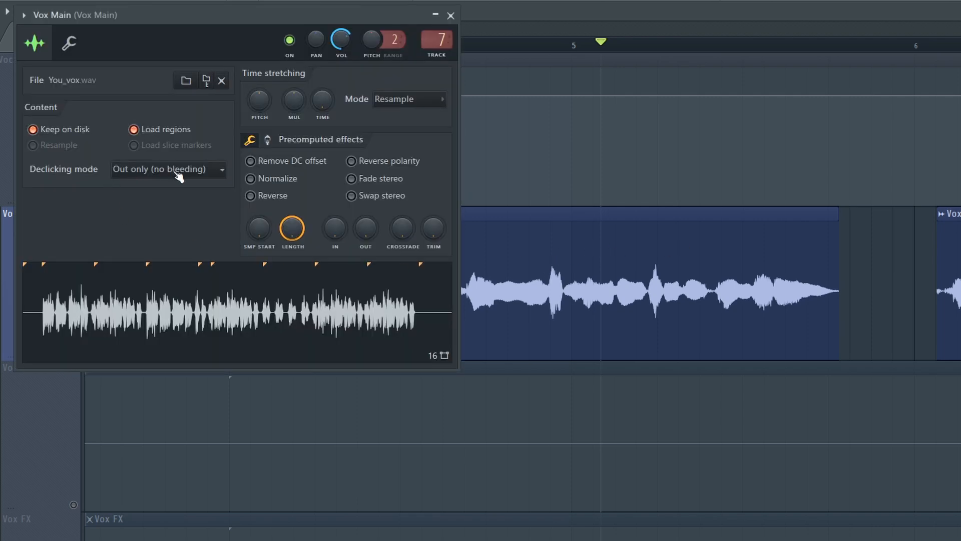
click(167, 169)
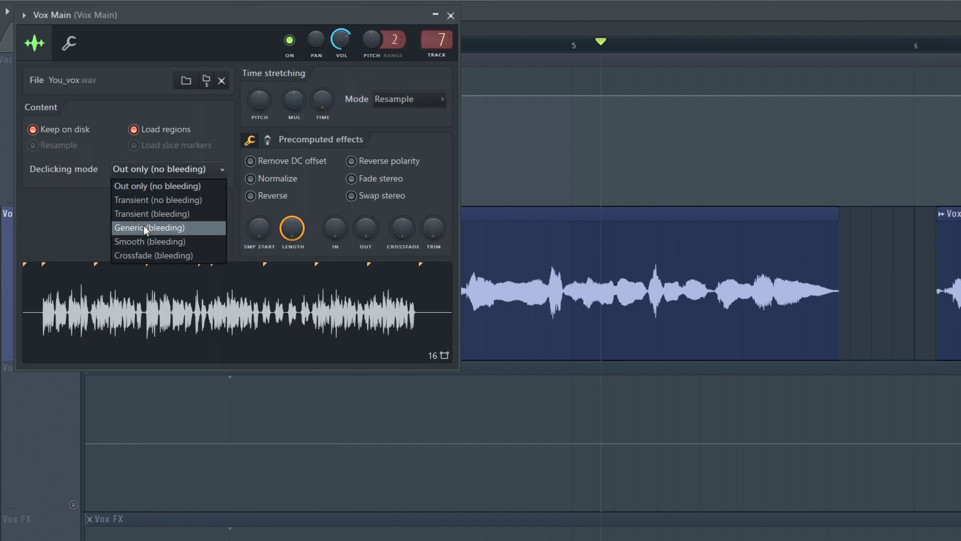
click(154, 255)
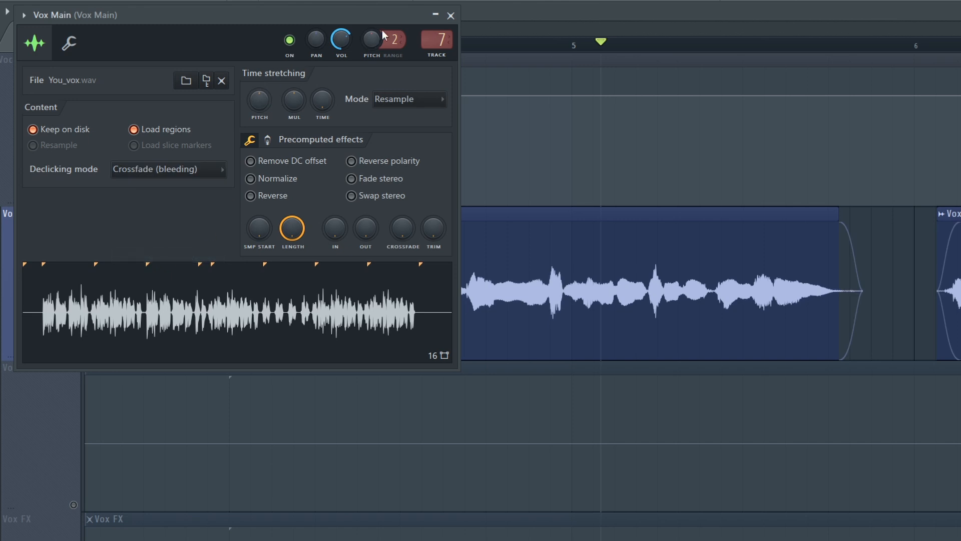
click(451, 15)
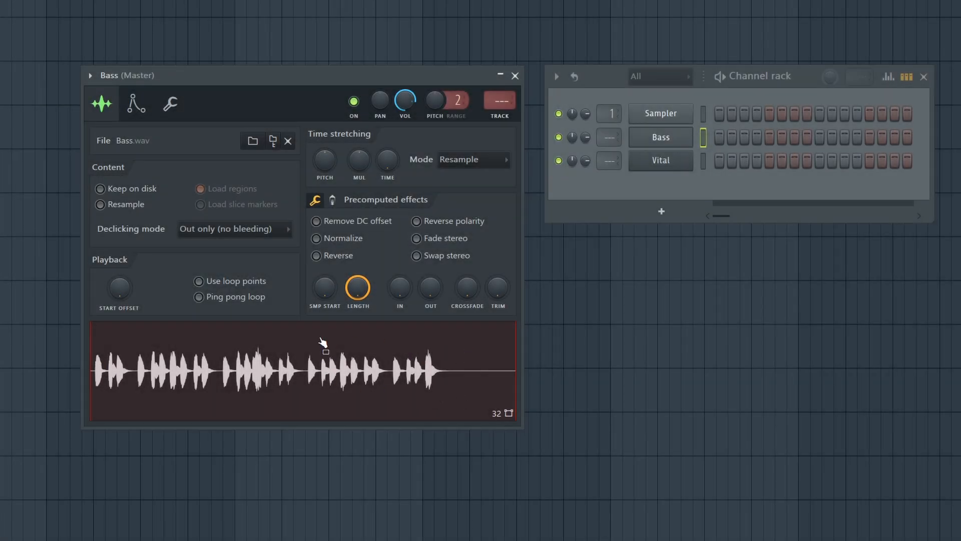
Step: Send the Bass sample to Newtone via Edit in pitch corrector, then bring up Vital
right_click(325, 344)
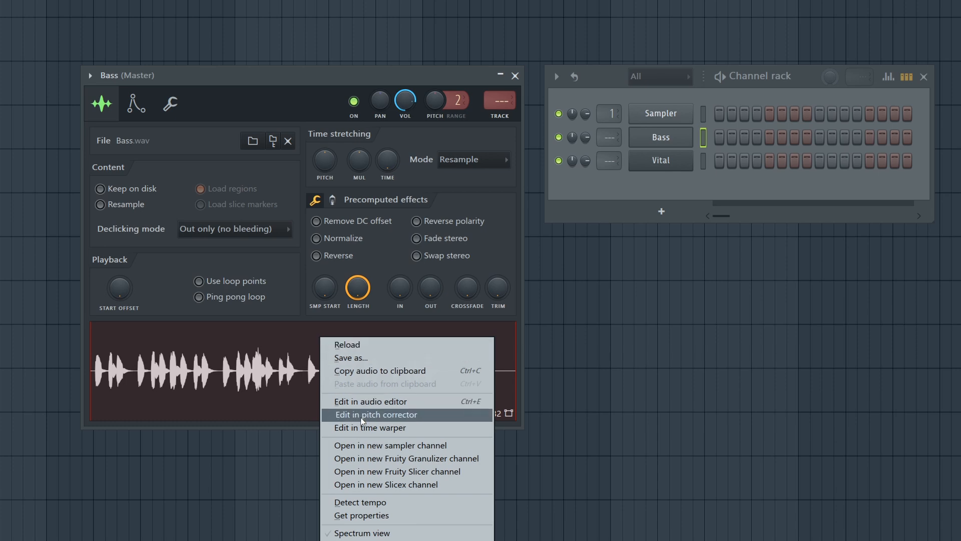
click(377, 414)
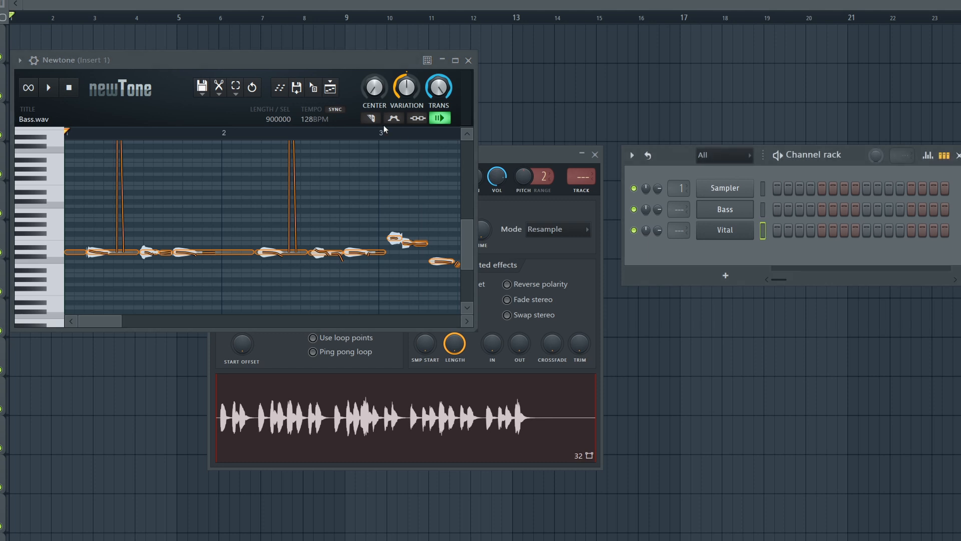
click(469, 60)
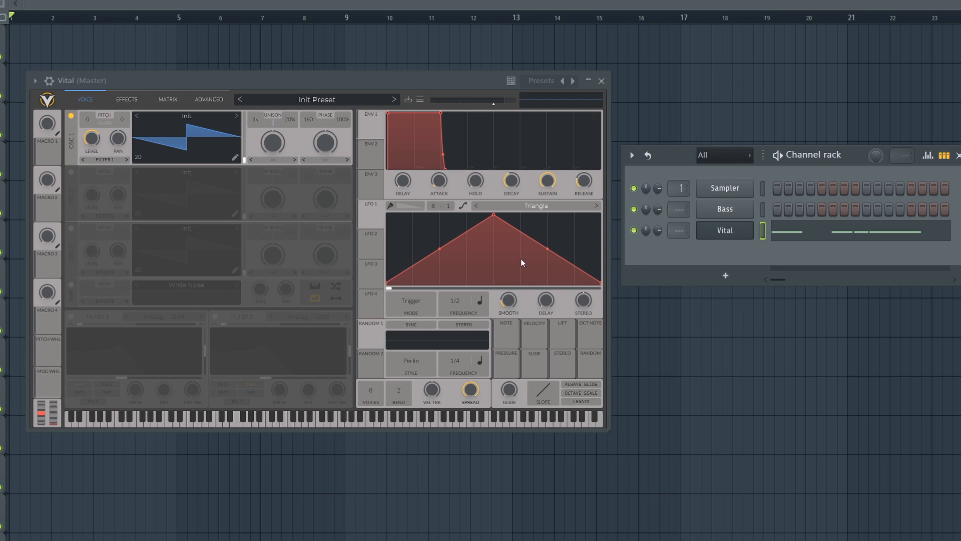
mouse_move(635, 253)
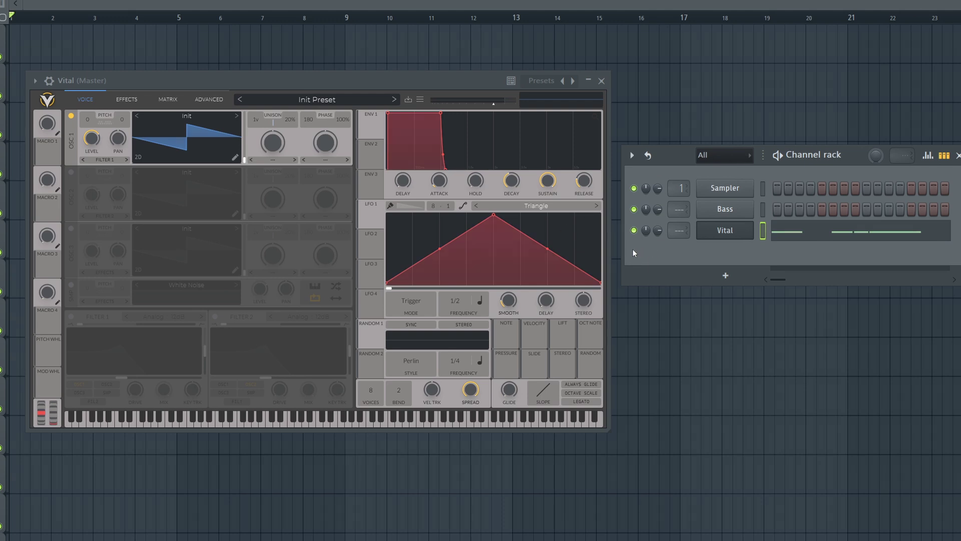
mouse_move(624, 254)
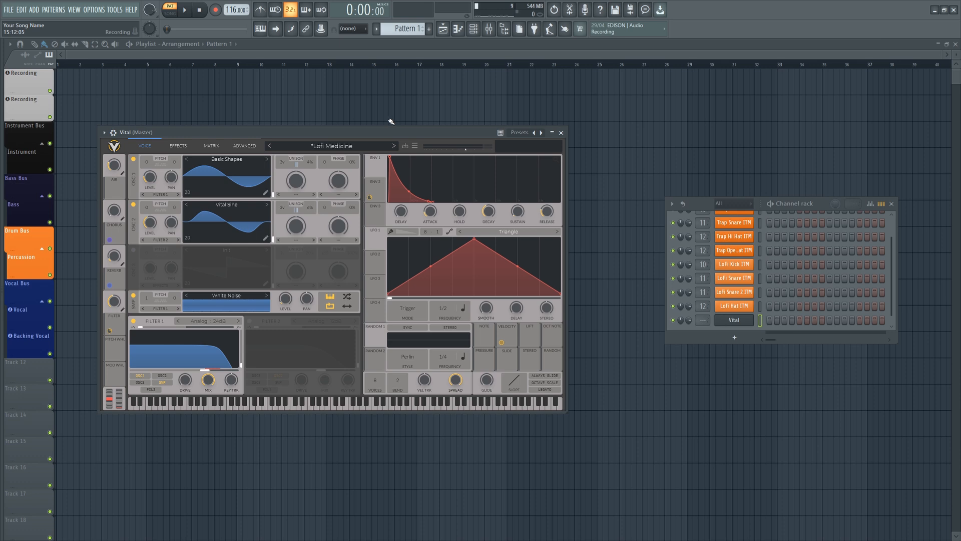
Step: Dump the last 2 minutes of notes played on Vital from the score log into the pattern
click(215, 10)
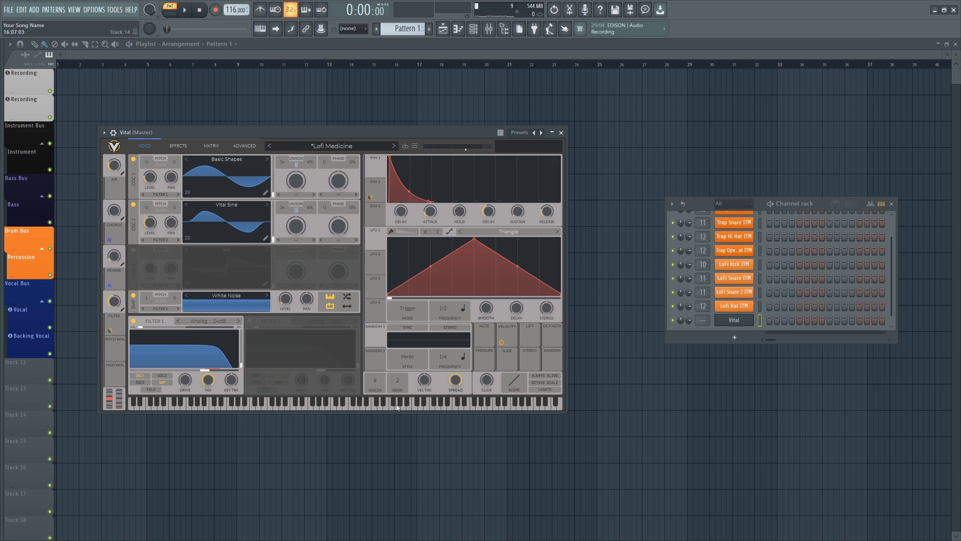
mouse_move(331, 257)
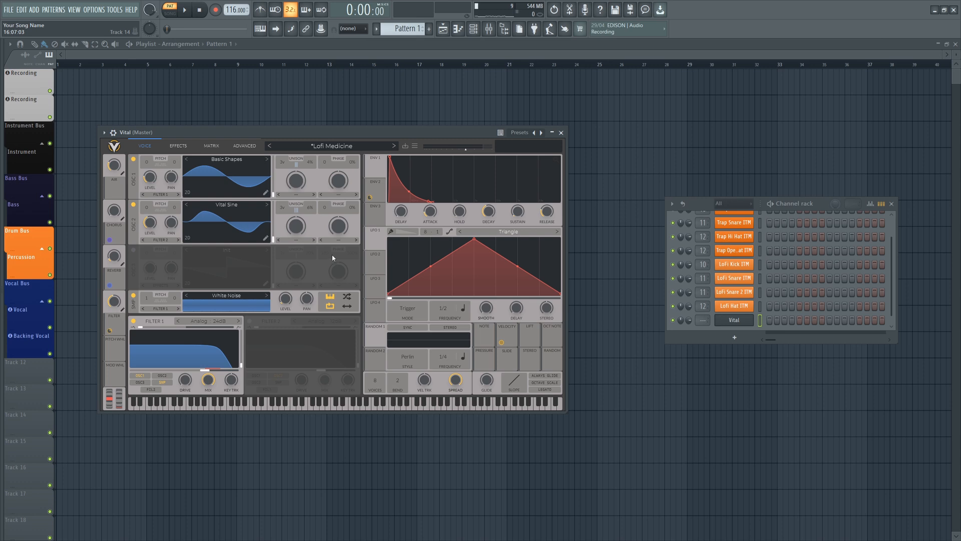
mouse_move(215, 165)
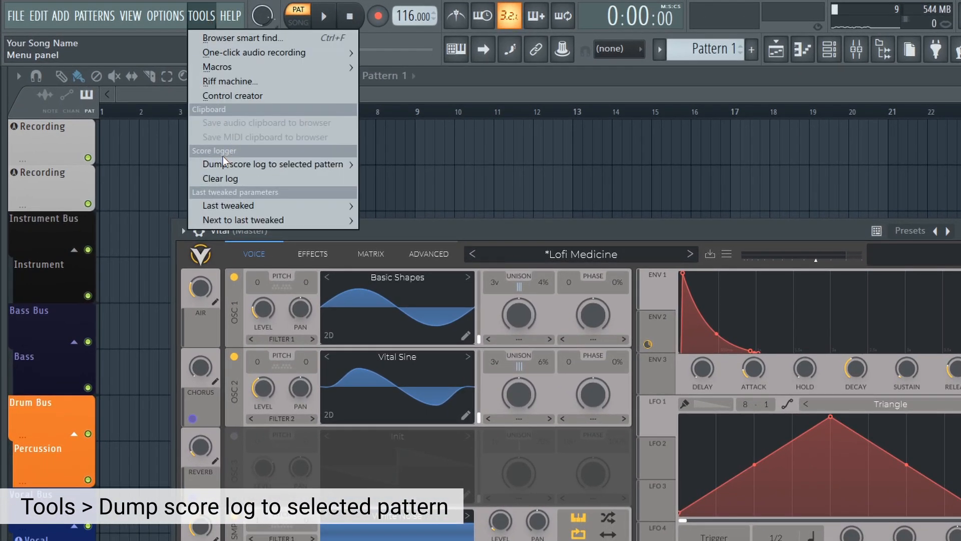
mouse_move(273, 163)
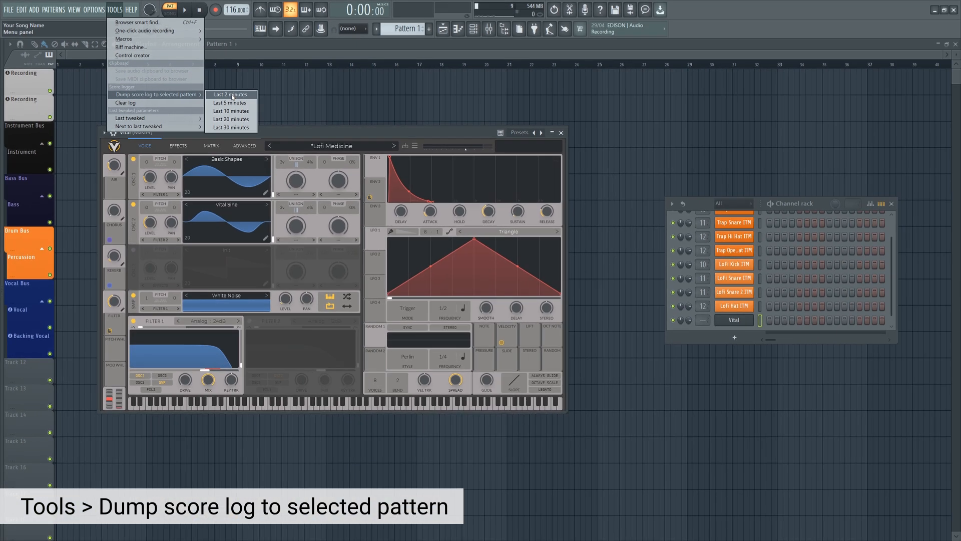
click(229, 94)
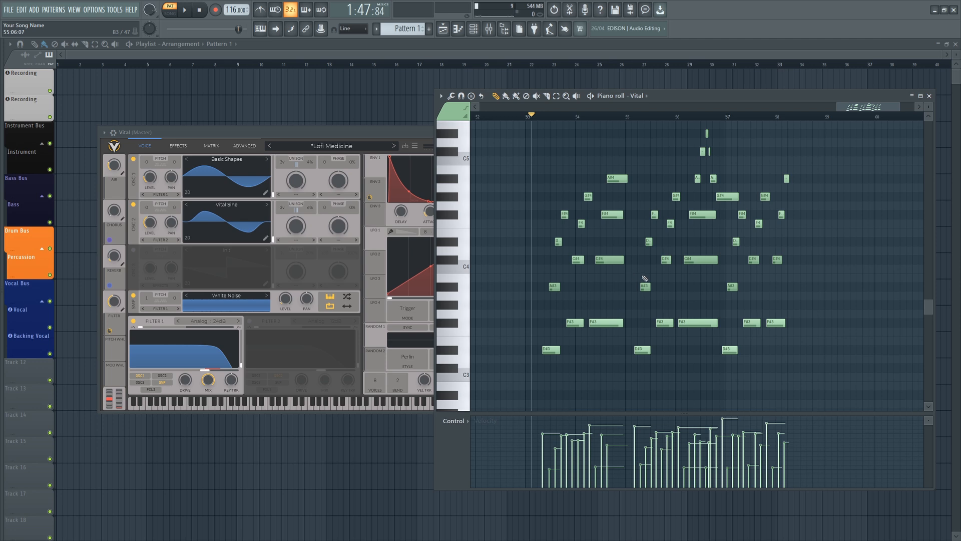
scroll(down, 3)
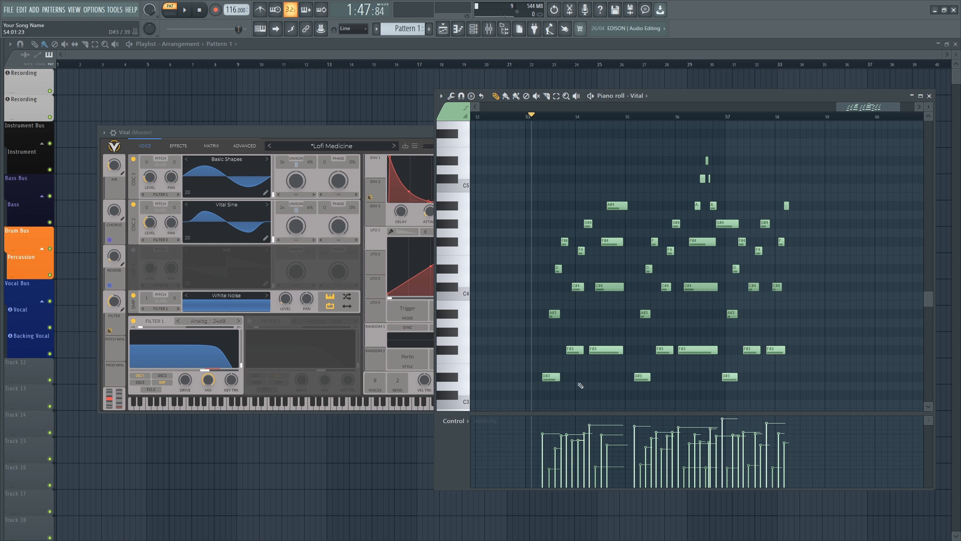
click(114, 10)
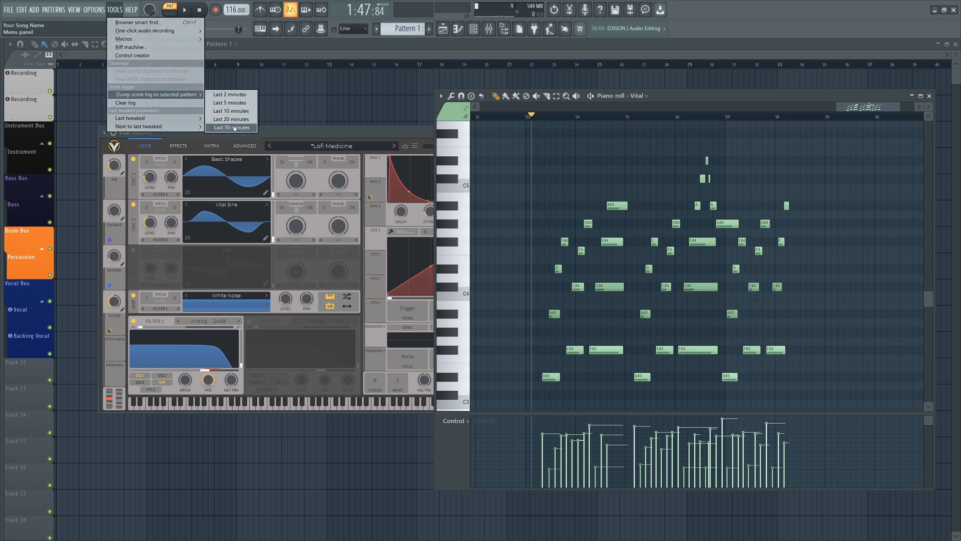
mouse_move(227, 131)
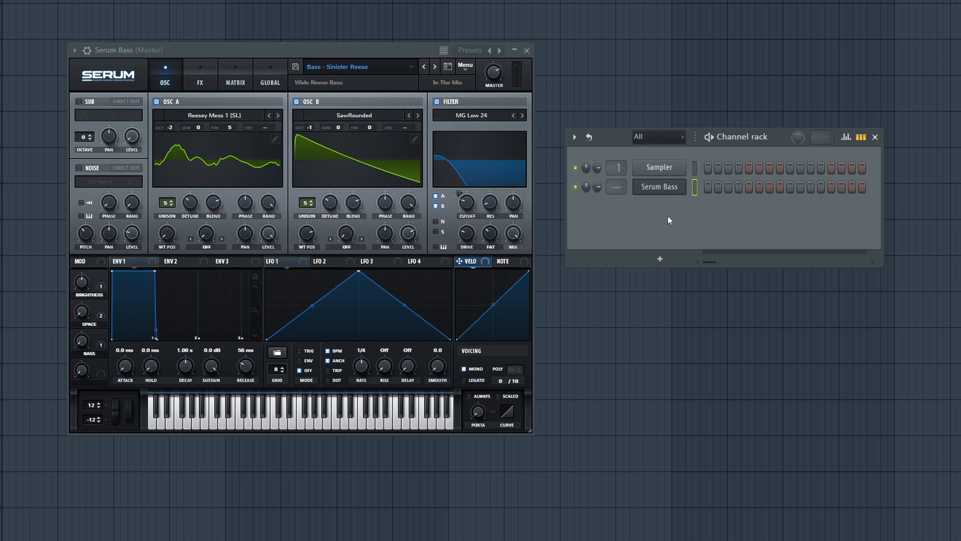
mouse_move(669, 220)
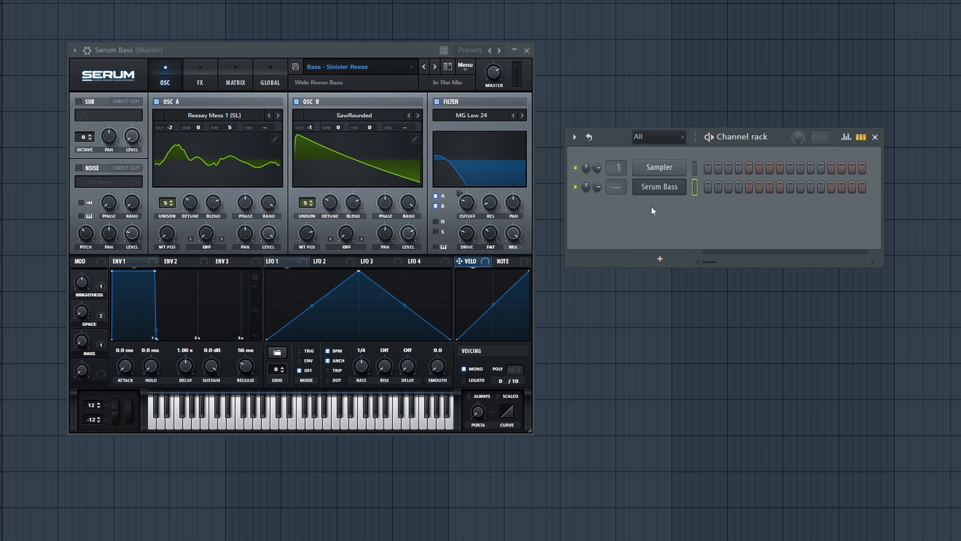
mouse_move(665, 196)
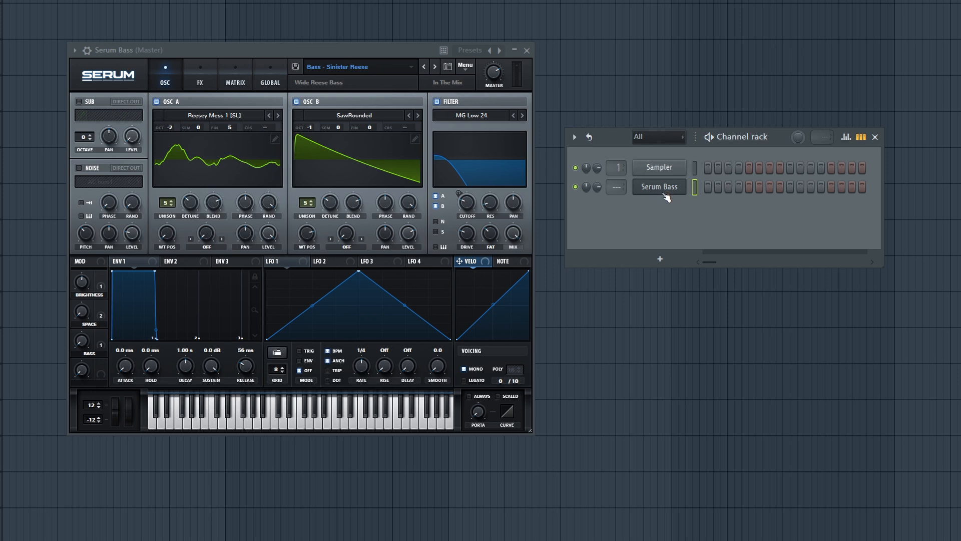
mouse_move(667, 193)
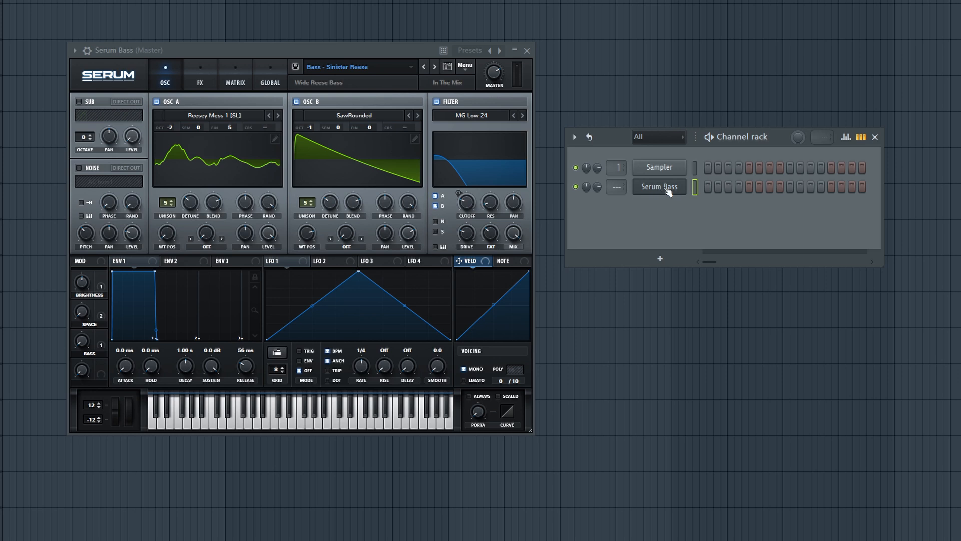
Step: Render Serum Bass into a DirectWave instrument channel, Serum Bass (DW), with 2 keys per zone
right_click(660, 186)
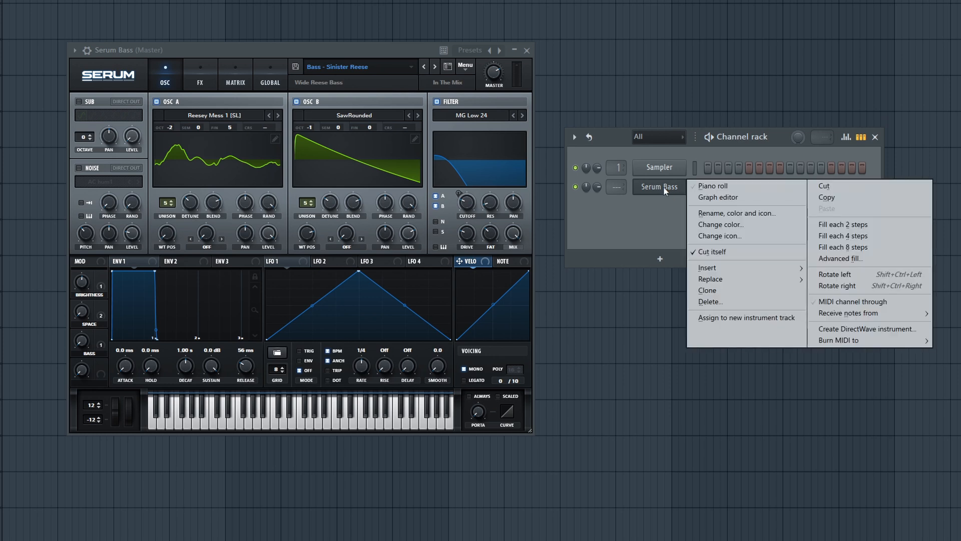
mouse_move(869, 329)
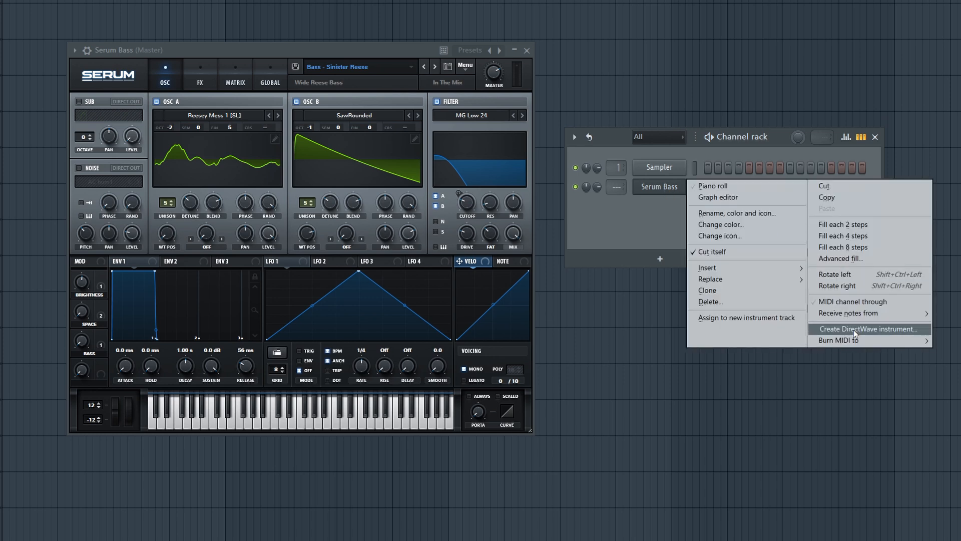
click(869, 328)
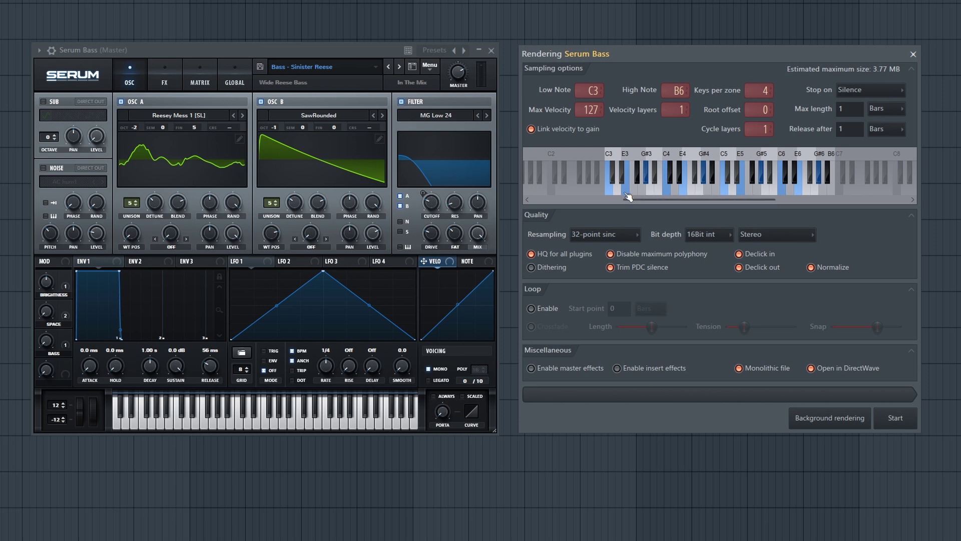
mouse_move(628, 215)
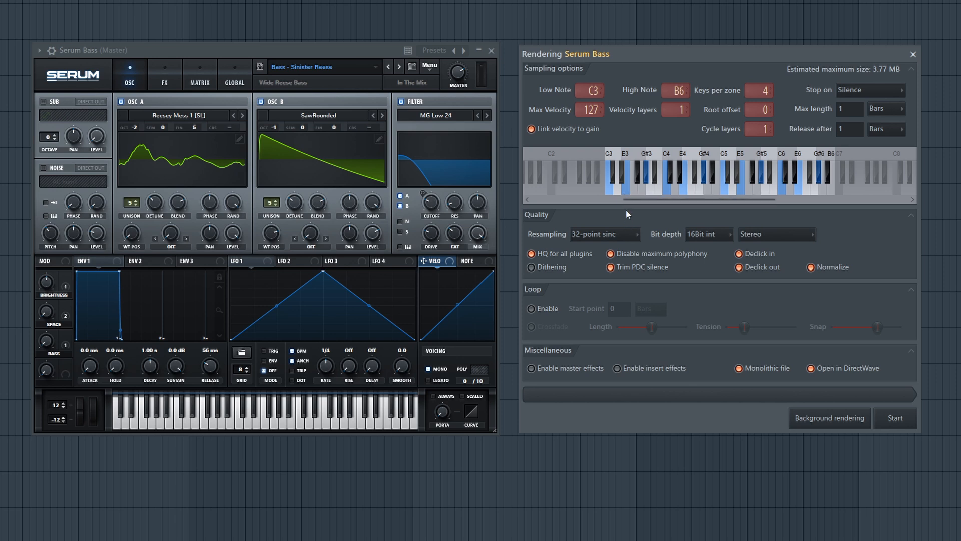
mouse_move(197, 422)
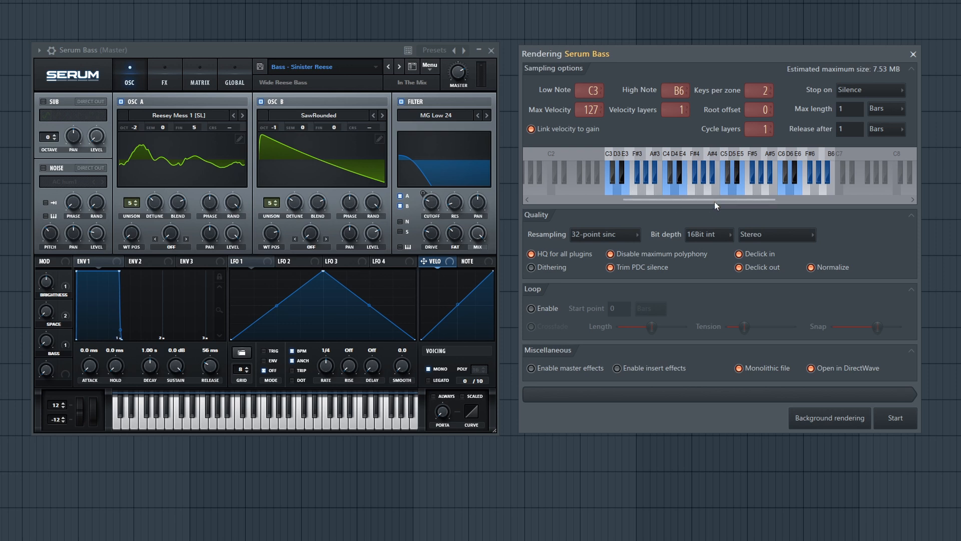
click(894, 418)
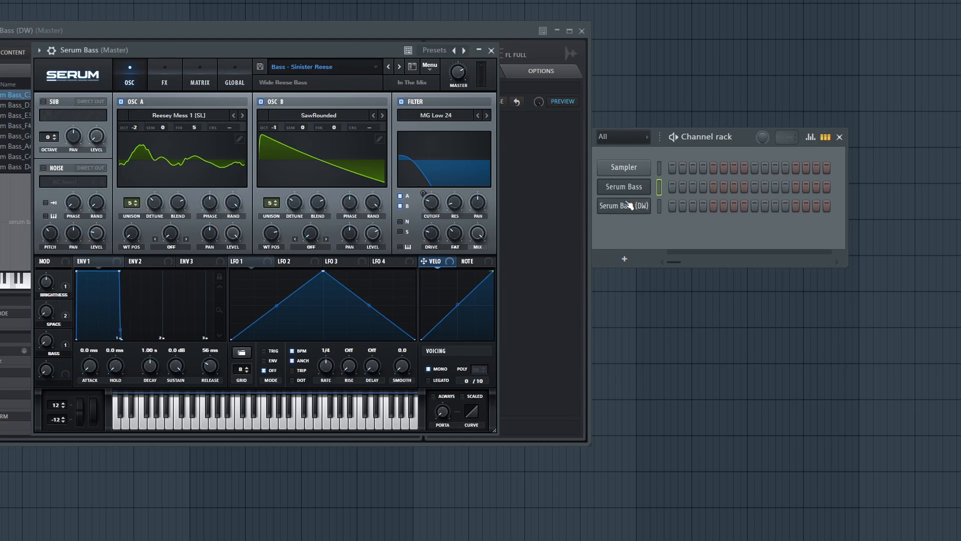
click(624, 205)
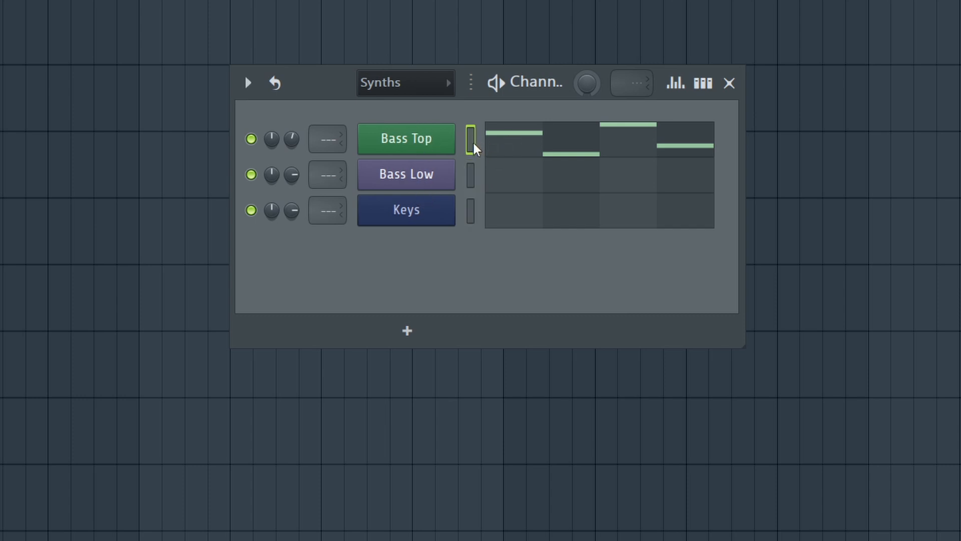
Step: Paste Bass Top's notes onto Bass Low and check them in the piano roll
key(ctrl+v)
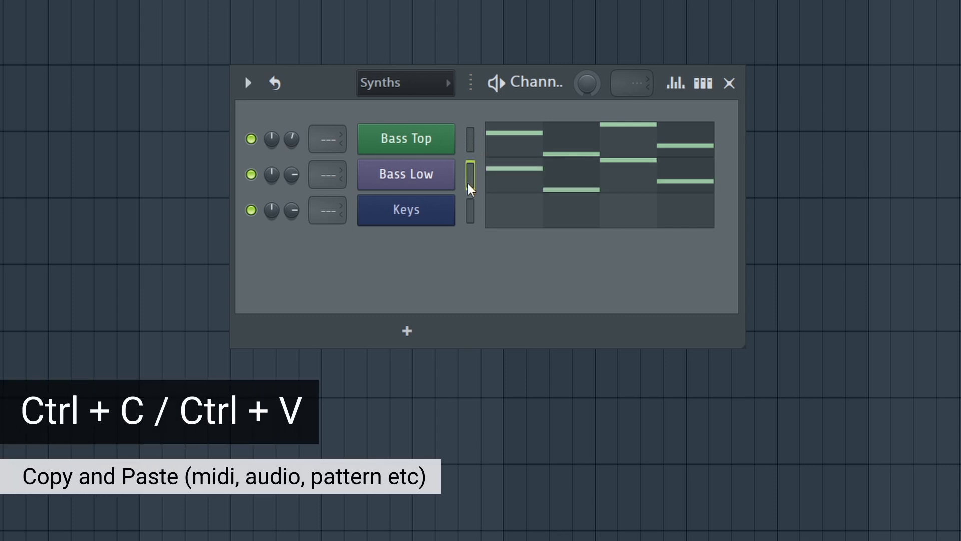
mouse_move(723, 189)
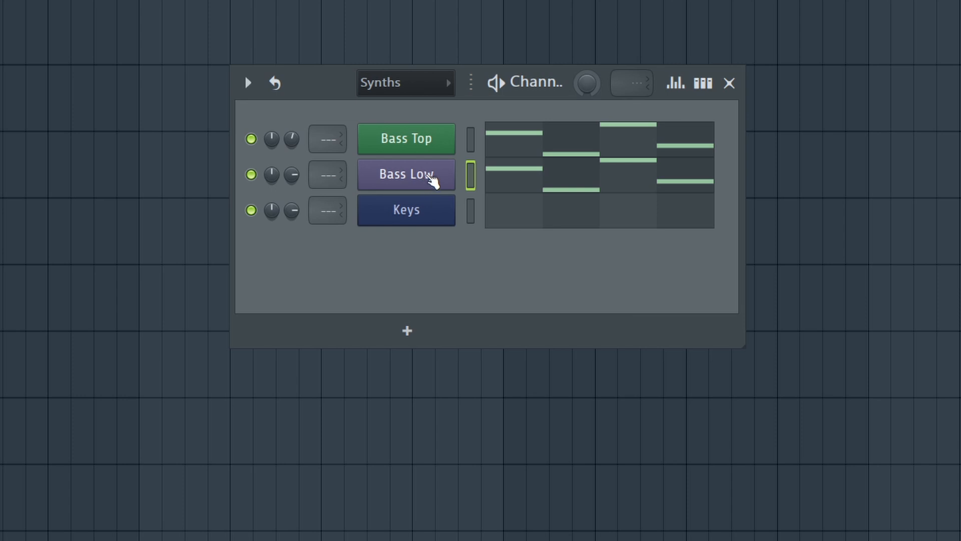
key(F7)
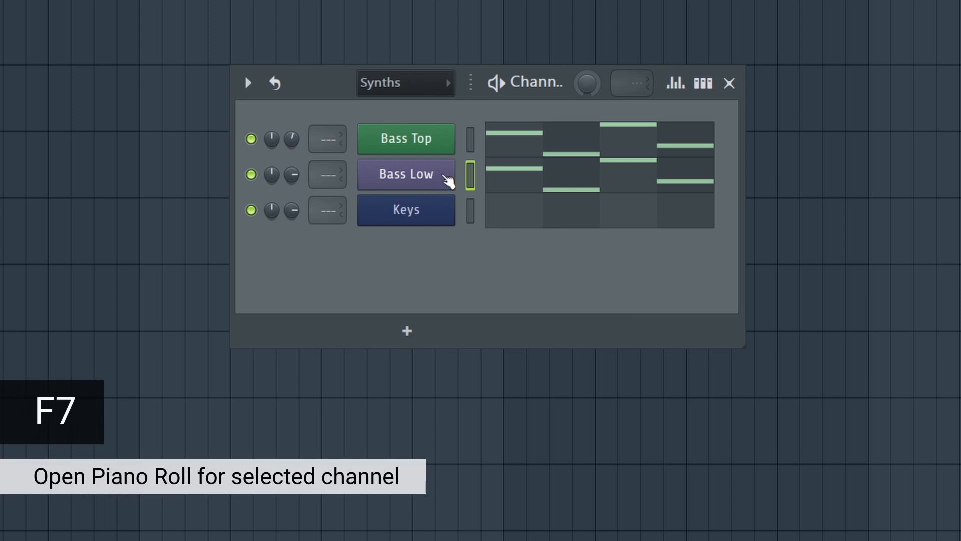
key(F7)
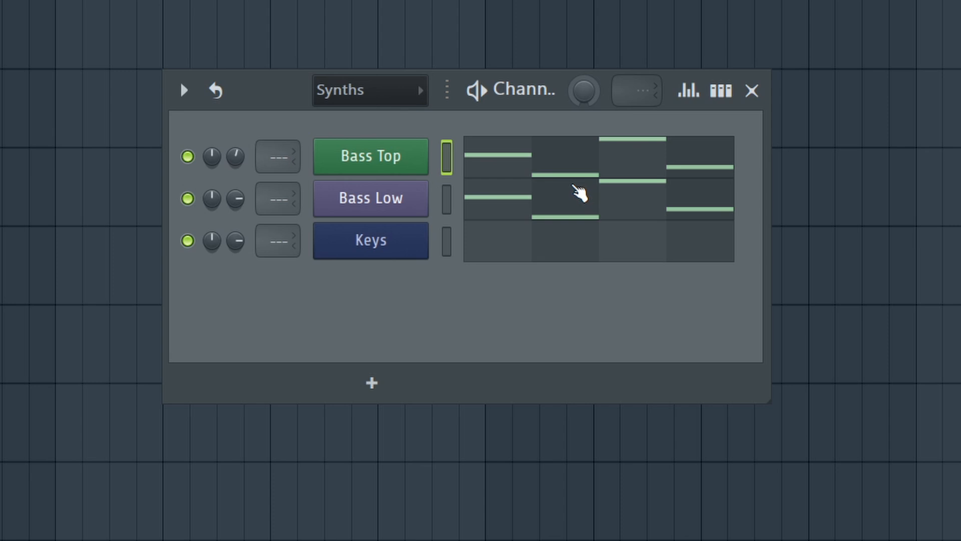
mouse_move(552, 187)
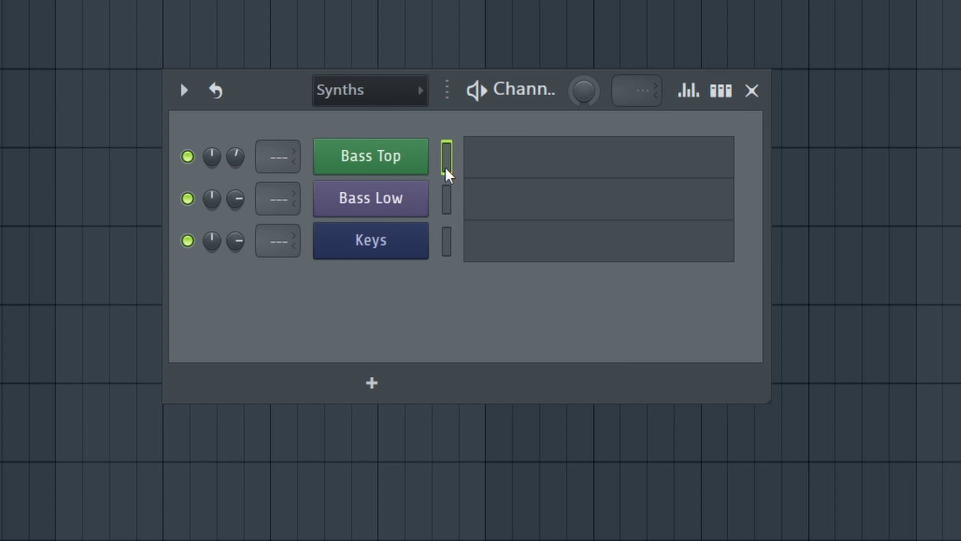
mouse_move(370, 384)
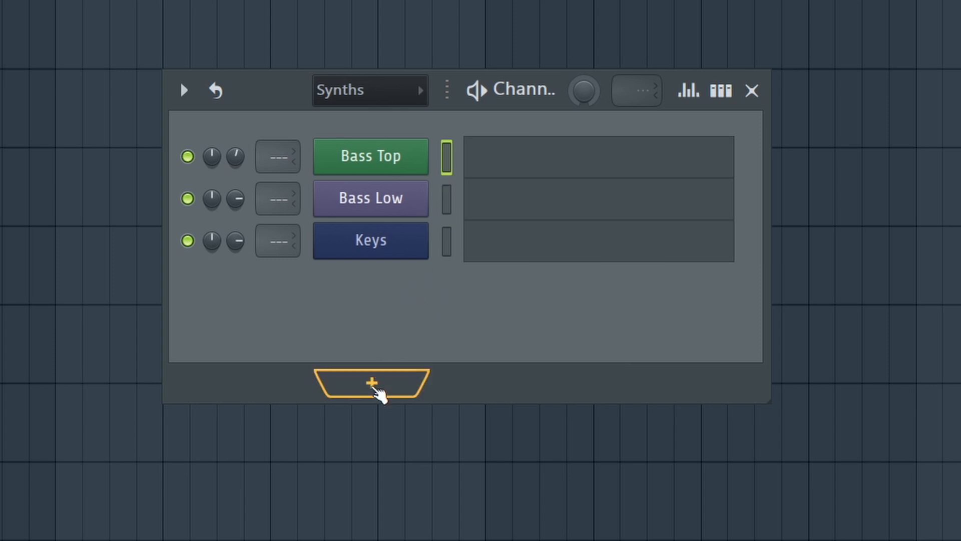
Step: Add a new Layer channel to the channel rack for the bass parts
click(371, 384)
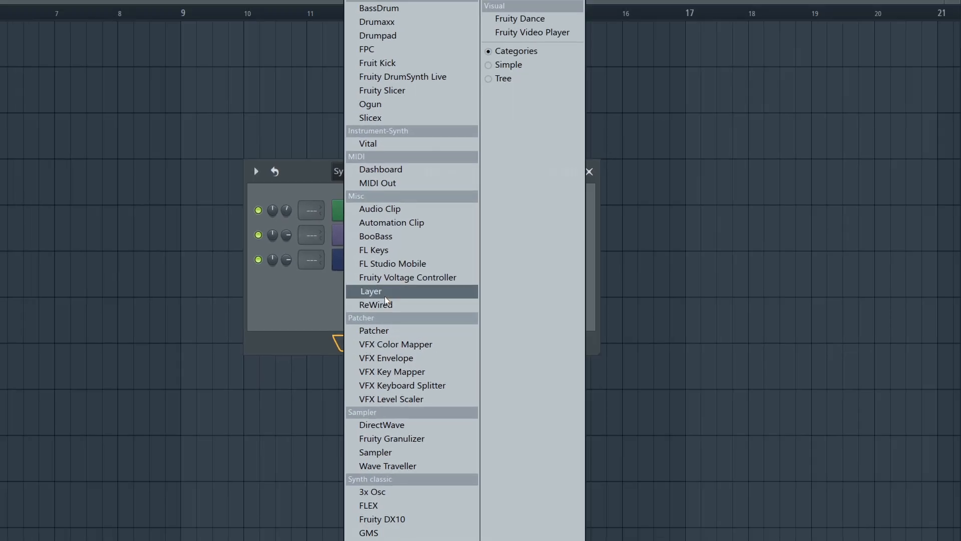
click(370, 291)
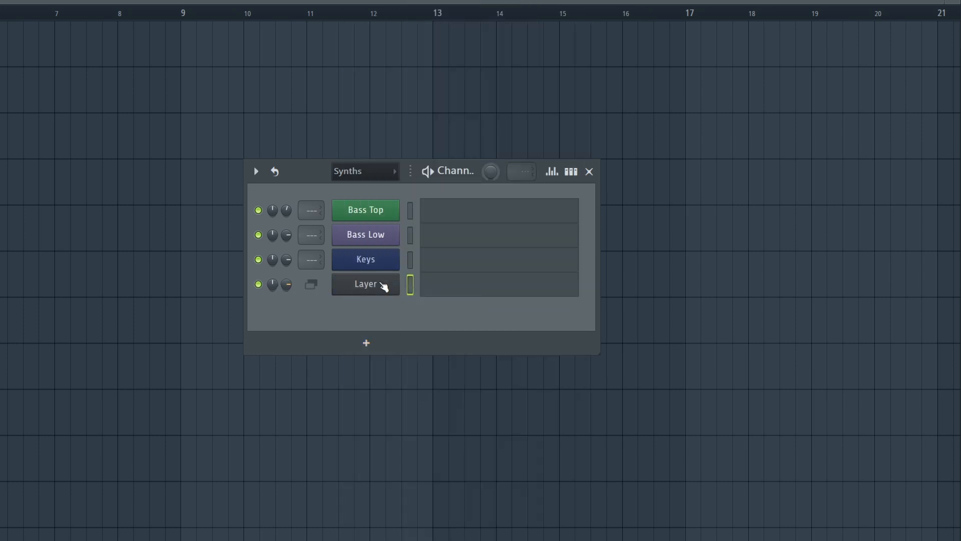
scroll(up, 3)
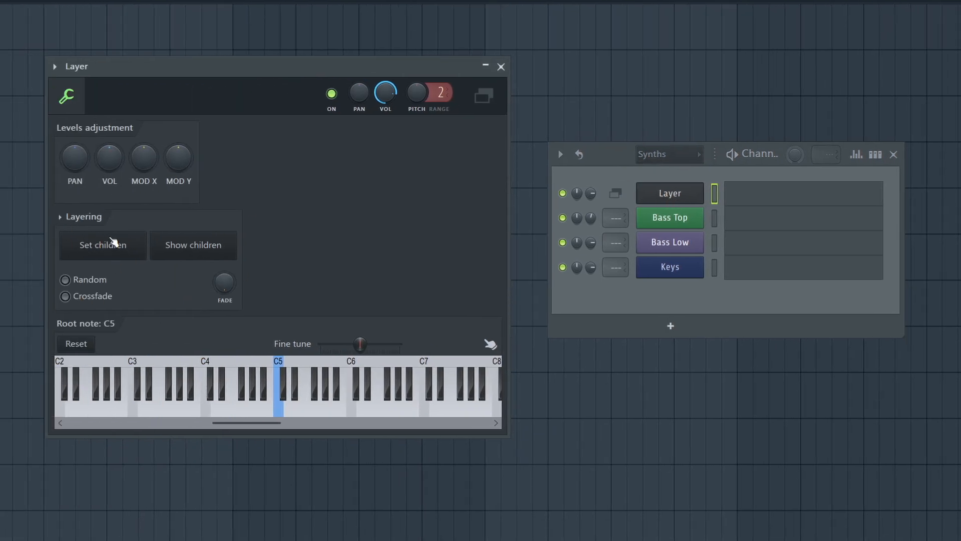
mouse_move(443, 403)
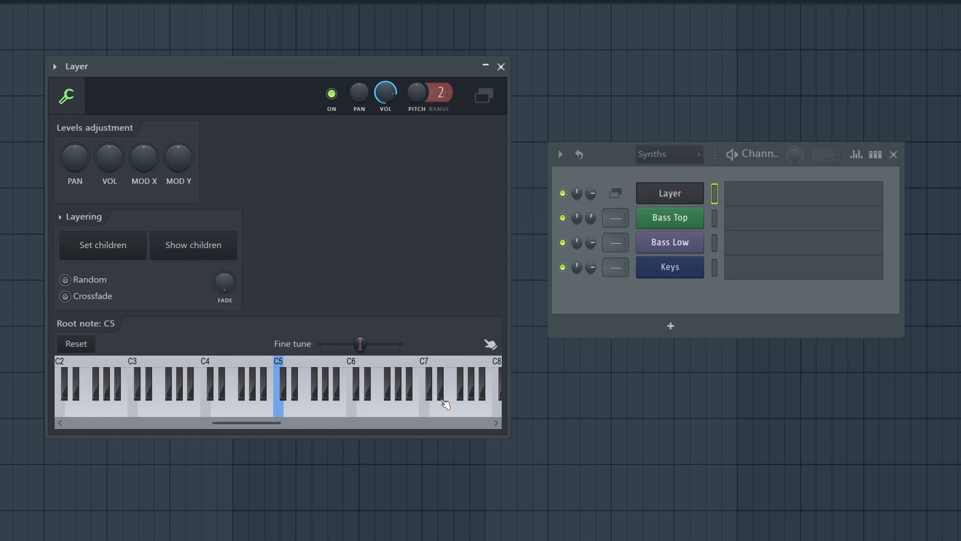
mouse_move(691, 240)
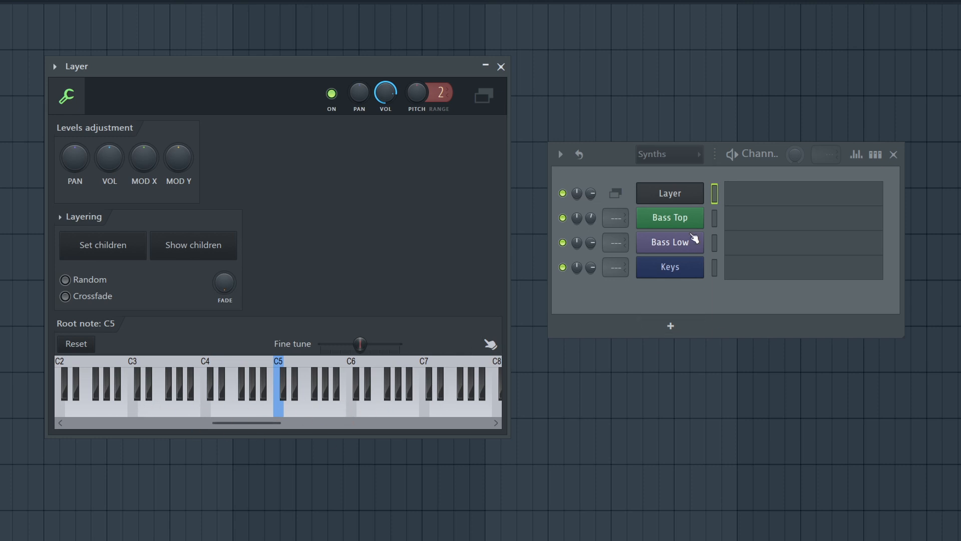
mouse_move(714, 250)
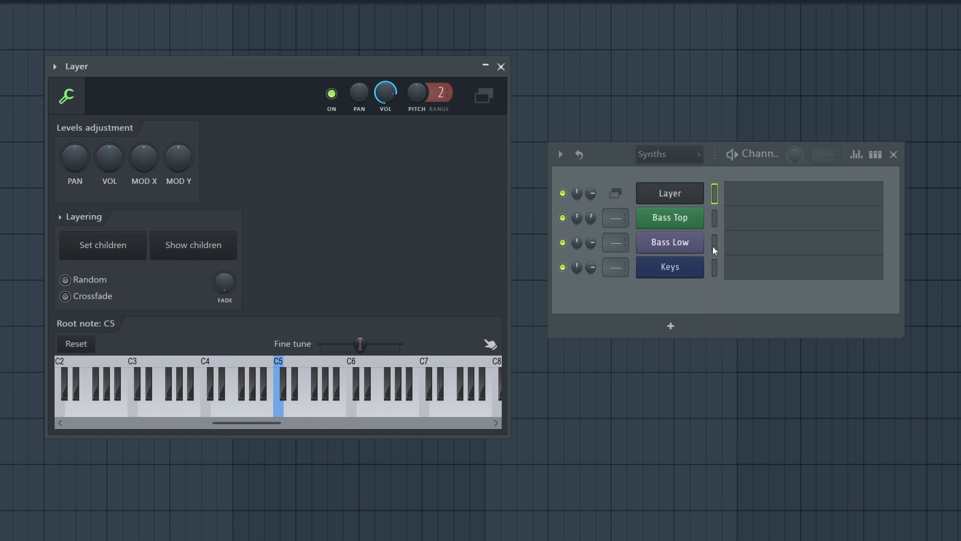
mouse_move(714, 228)
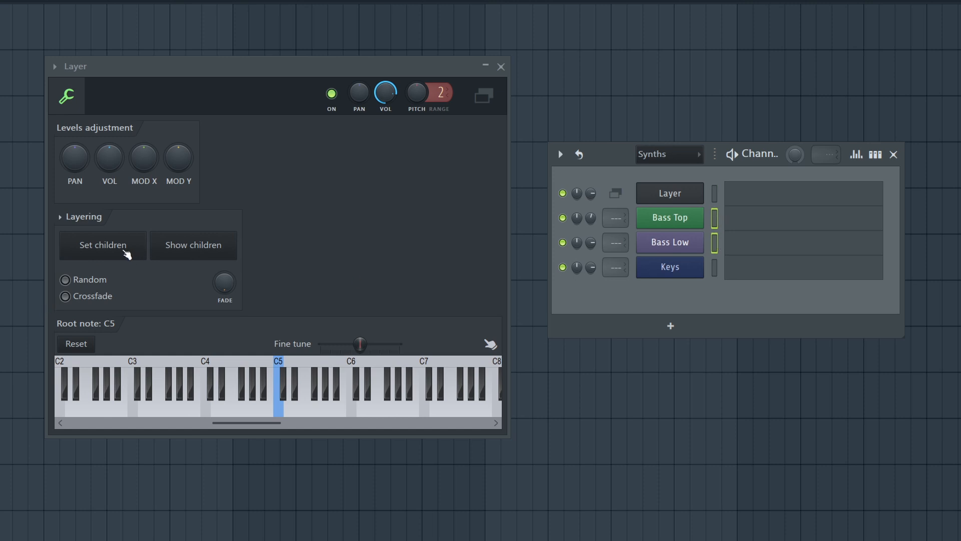
mouse_move(213, 413)
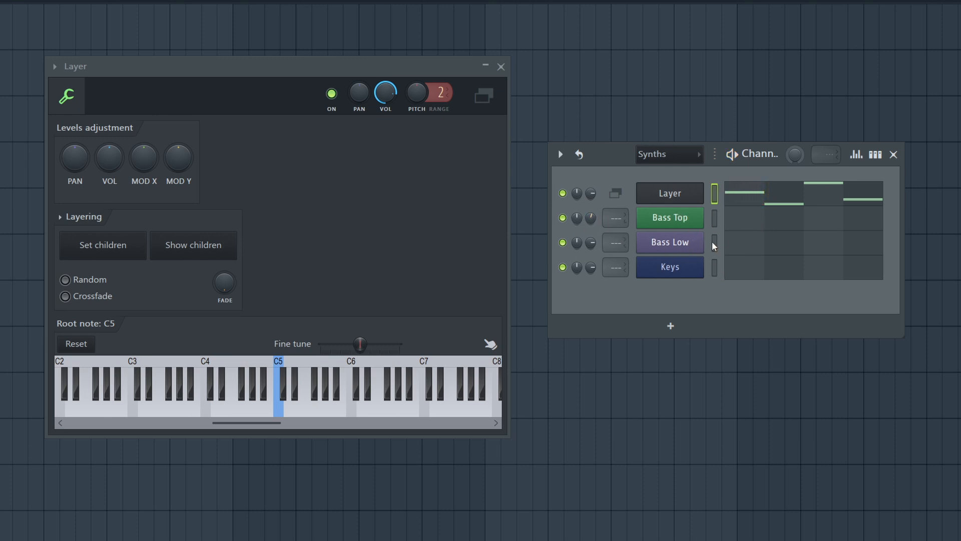
mouse_move(734, 233)
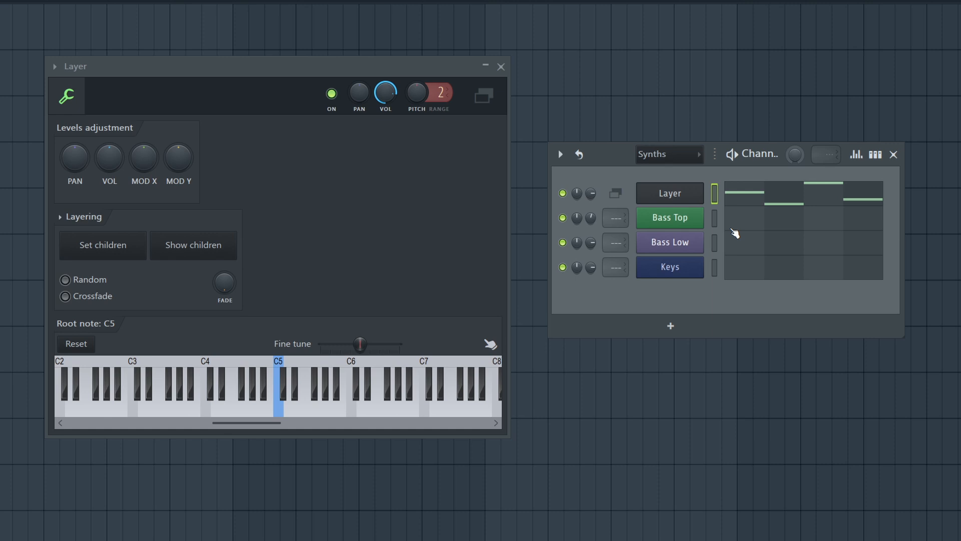
mouse_move(681, 202)
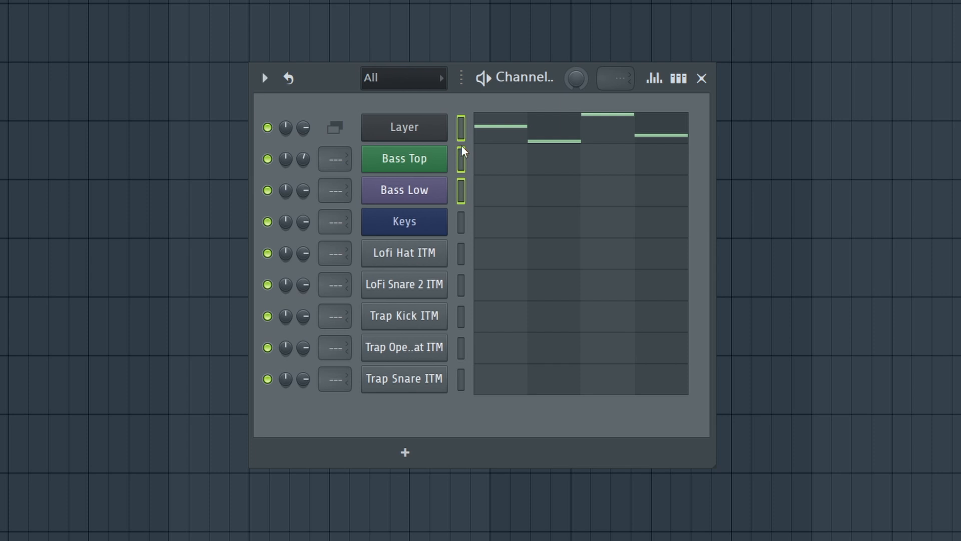
Step: Group the selected bass channels as Bass, then browse the group filter and return to All
key(alt+g)
text(Bass)
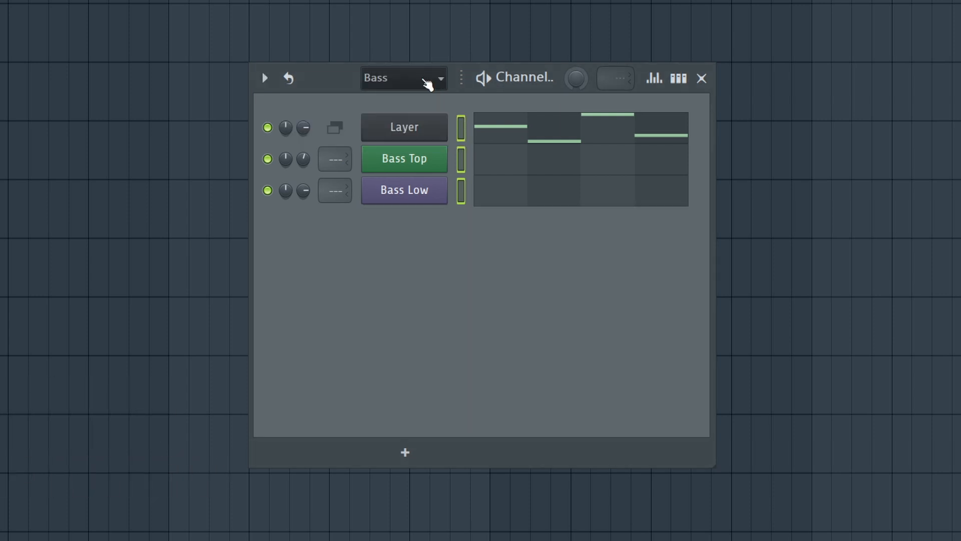
click(403, 78)
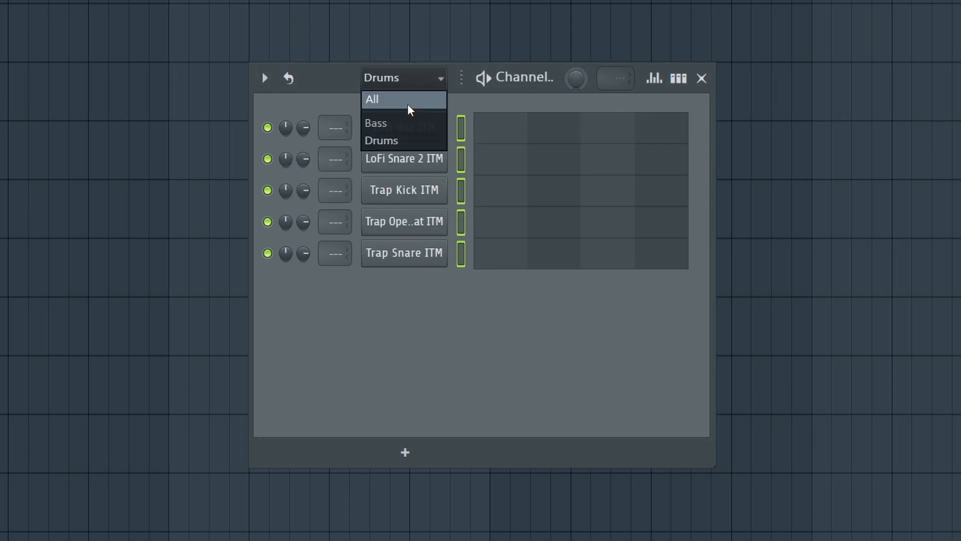
click(372, 99)
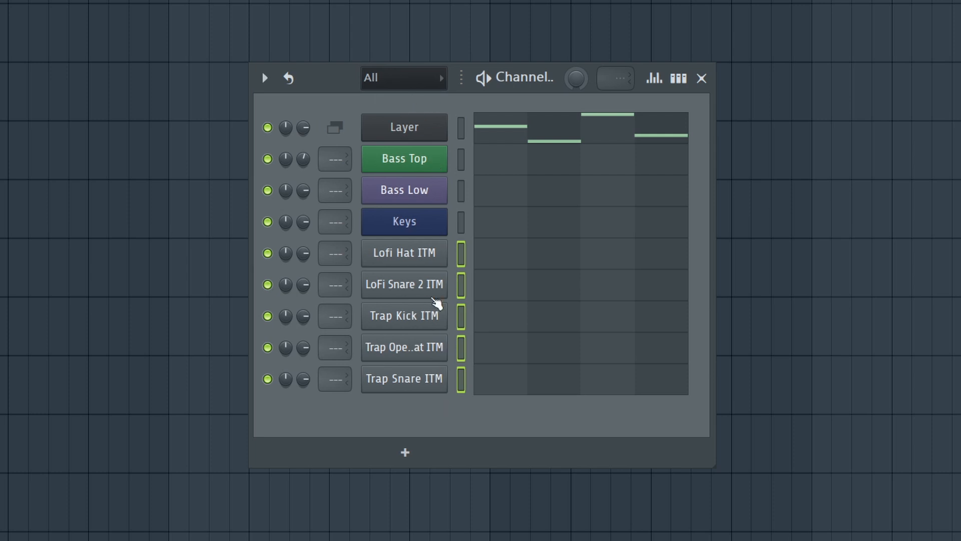
mouse_move(793, 495)
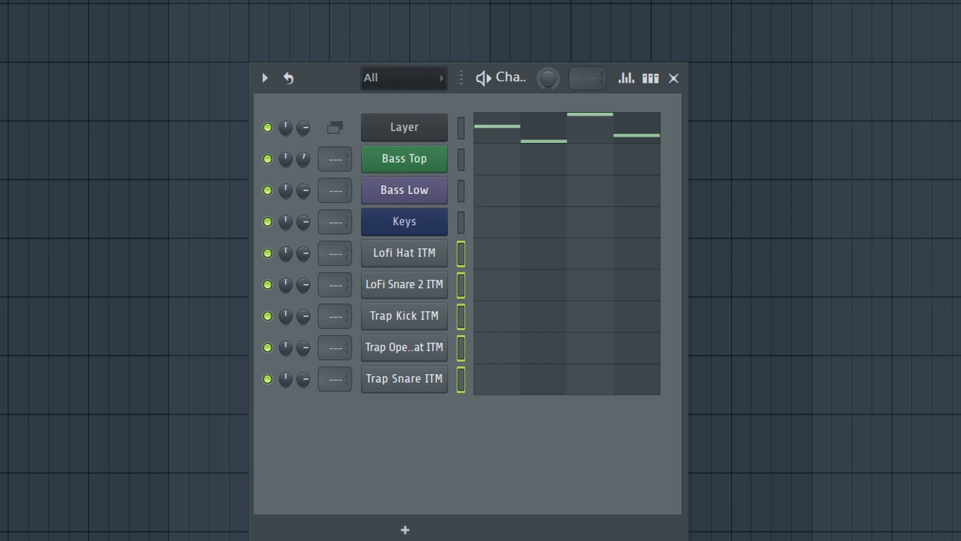
mouse_move(397, 81)
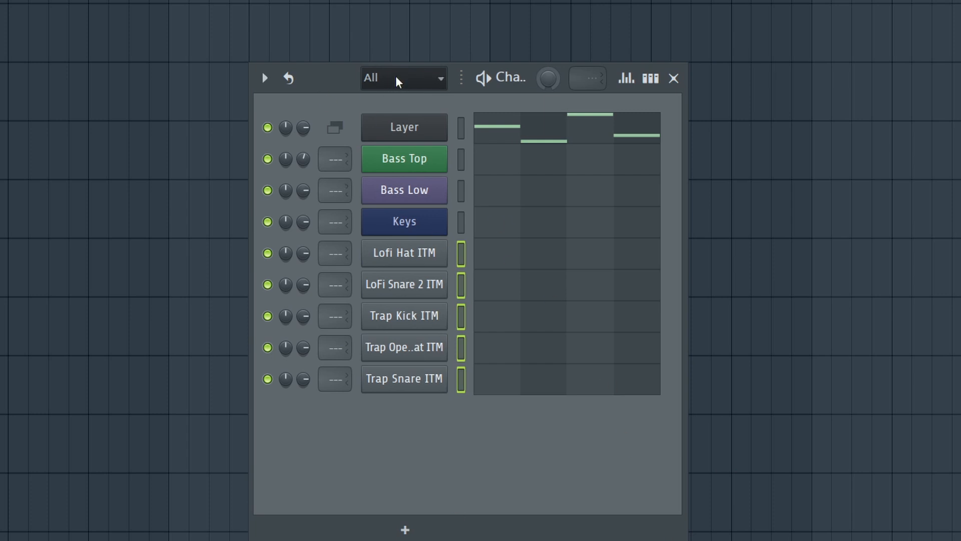
click(403, 78)
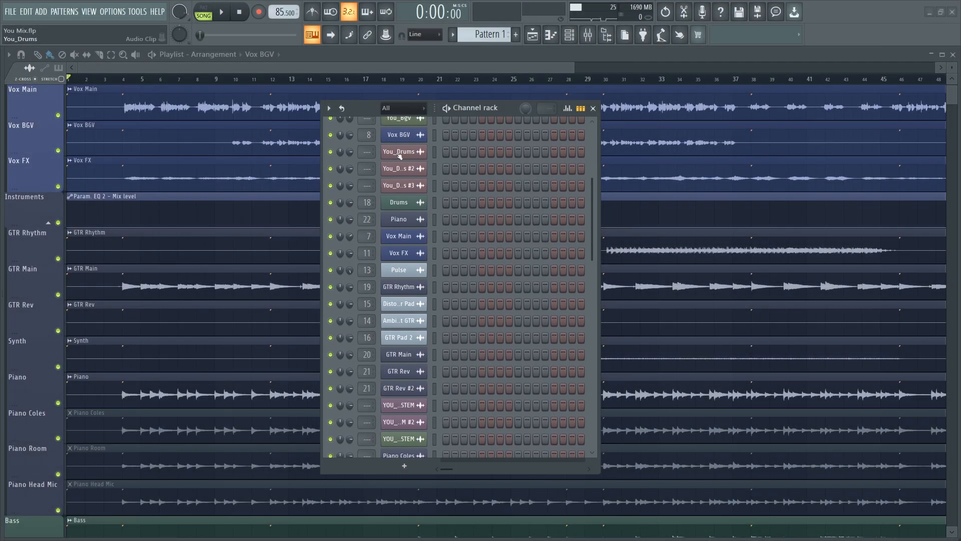
Step: Run the Select unused channels macro to mark every channel the arrangement never uses
scroll(up, 3)
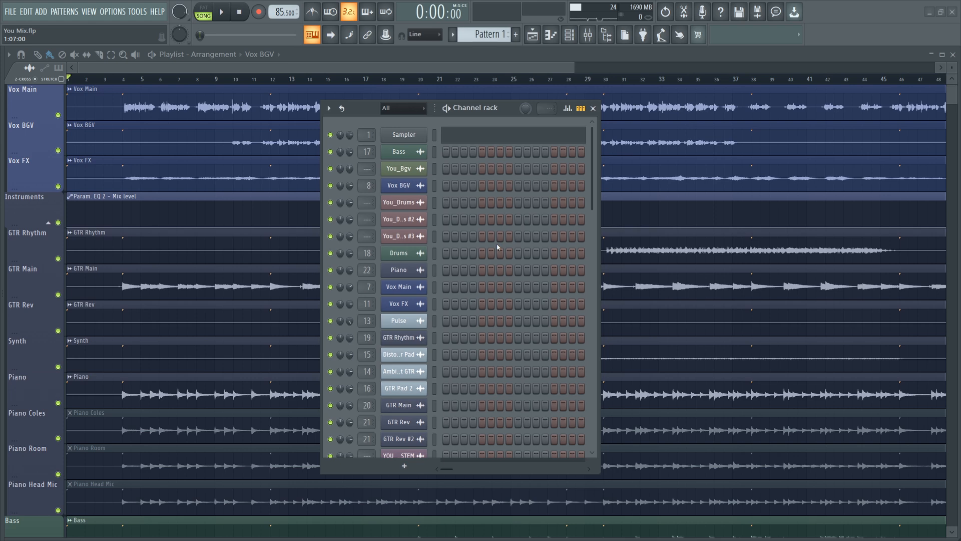
mouse_move(366, 211)
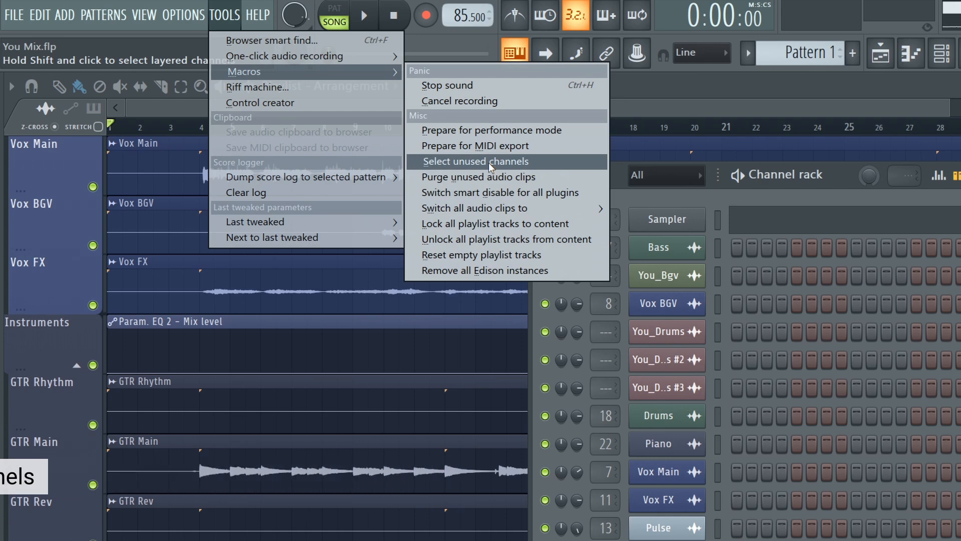
click(476, 161)
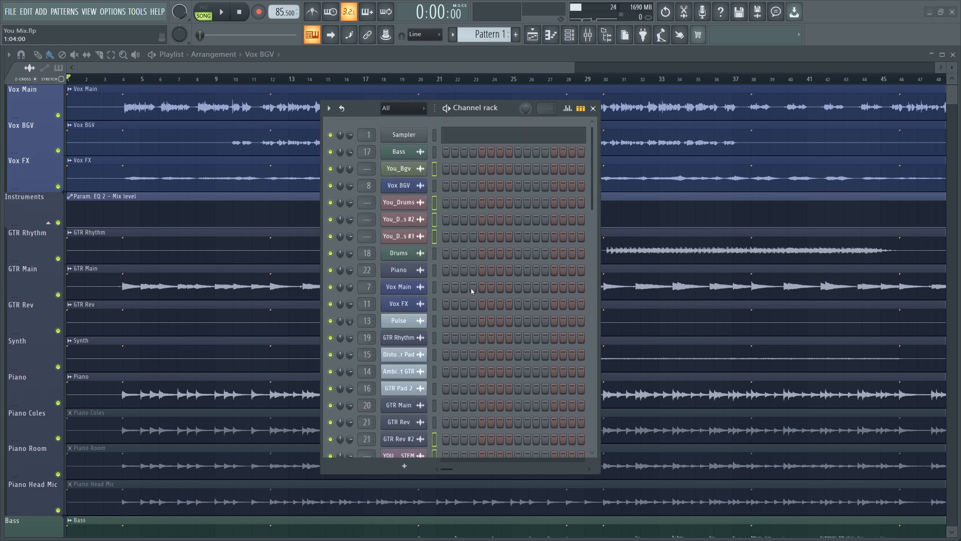
scroll(down, 3)
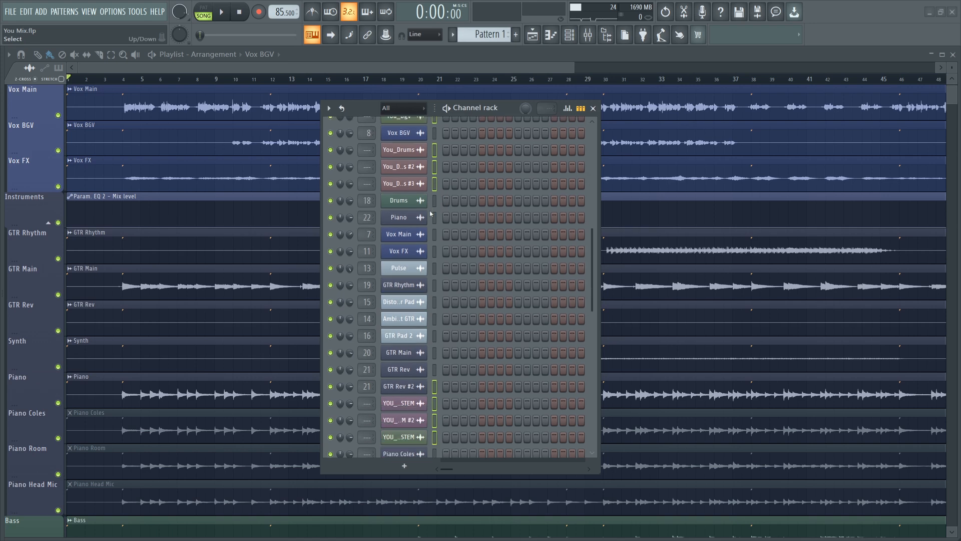
scroll(down, 3)
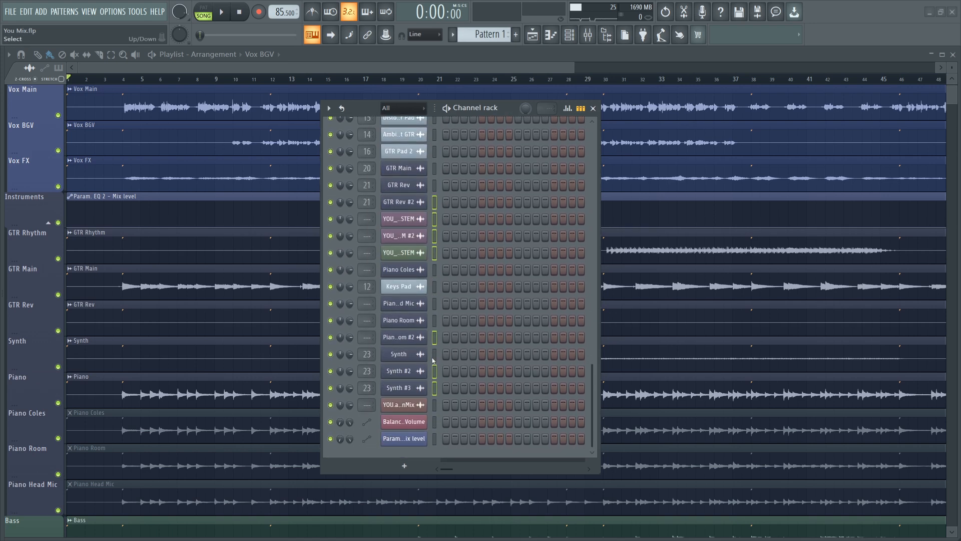
scroll(up, 3)
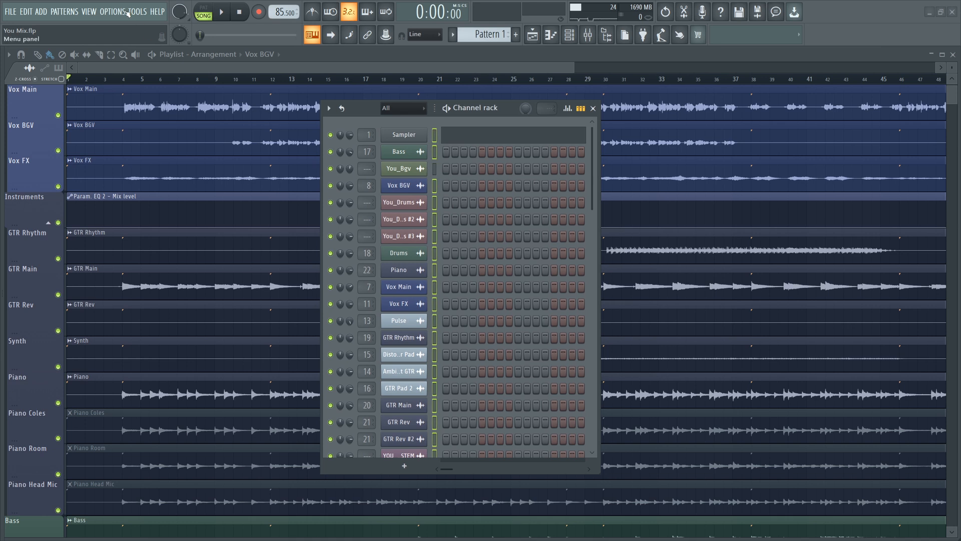
Step: Run the macro that purges unused audio clips, then review the remaining channels
click(137, 11)
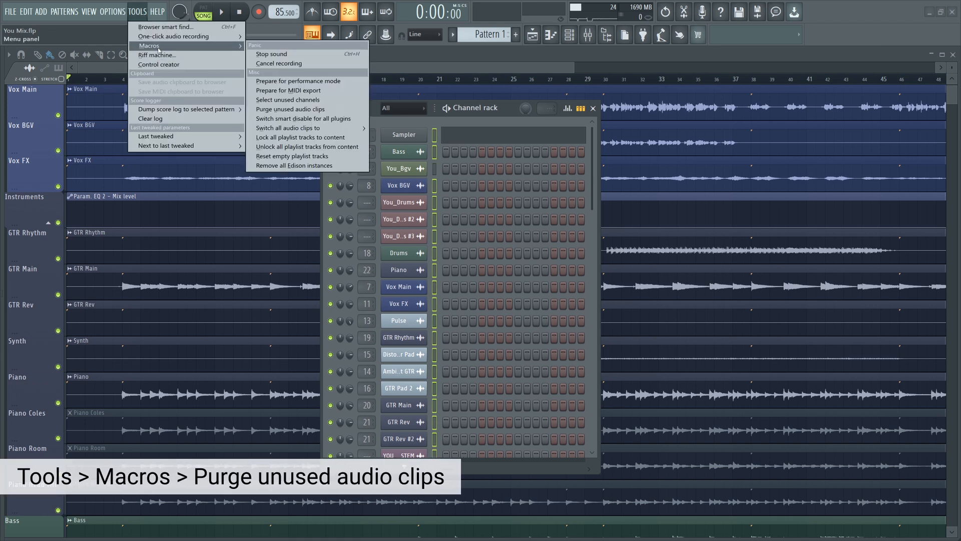
mouse_move(292, 109)
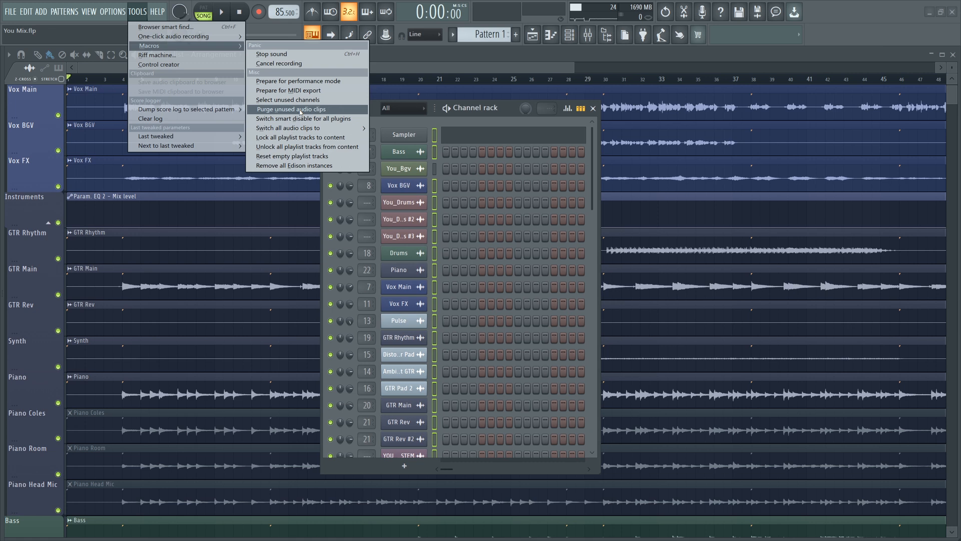
click(292, 109)
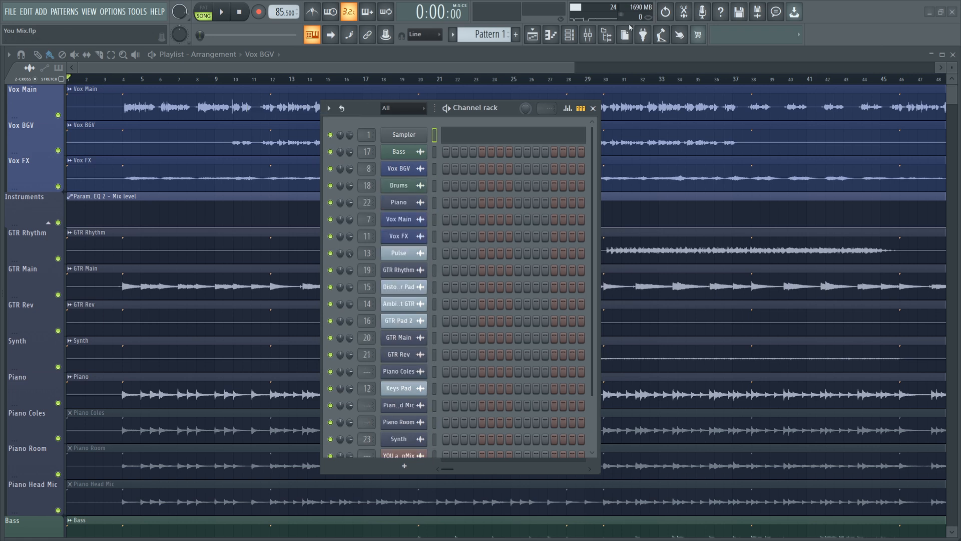
scroll(down, 3)
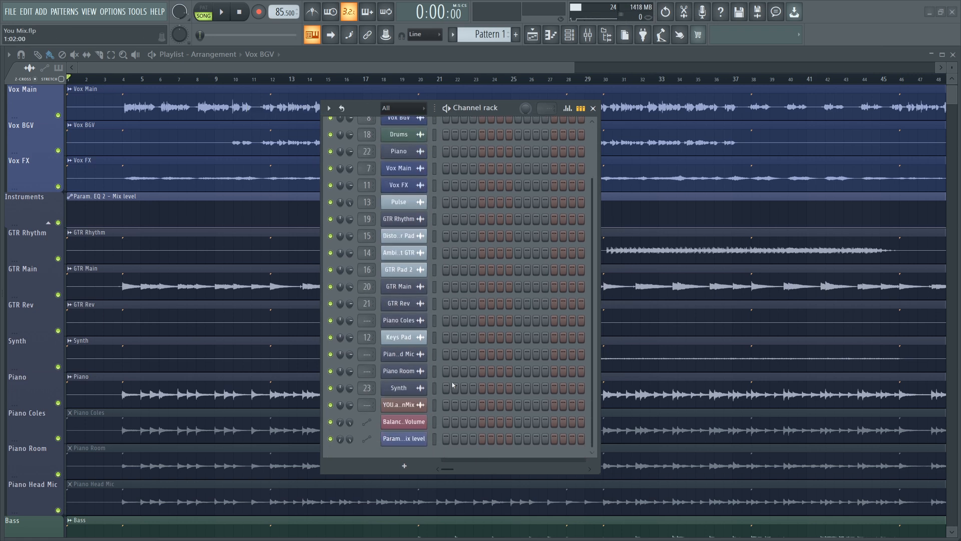
scroll(up, 3)
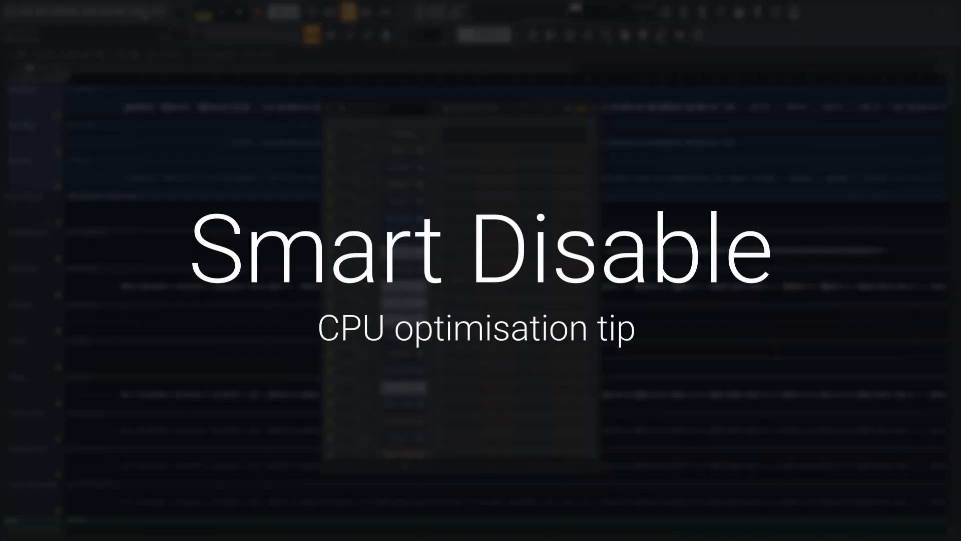
Step: Run the Tools macro that switches smart disable on for all plugins
click(137, 11)
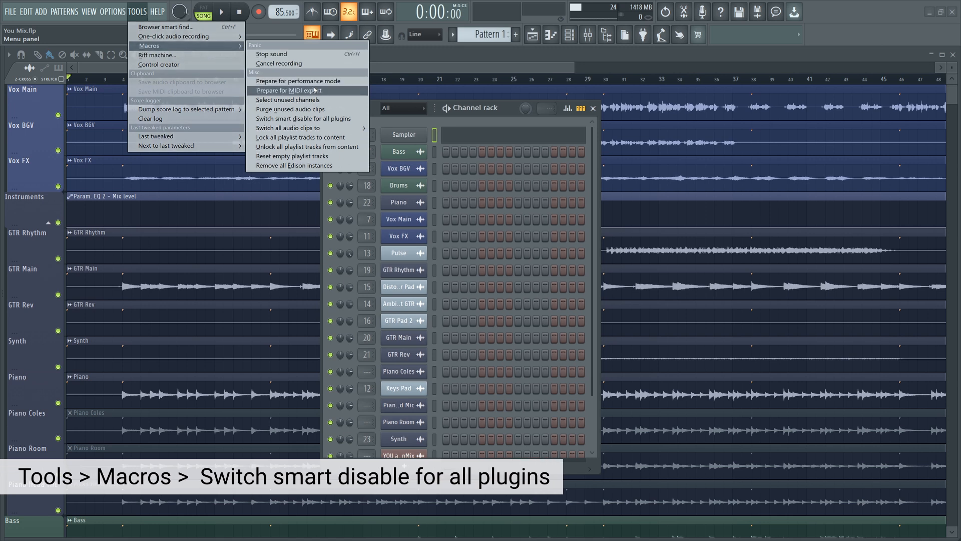
mouse_move(305, 118)
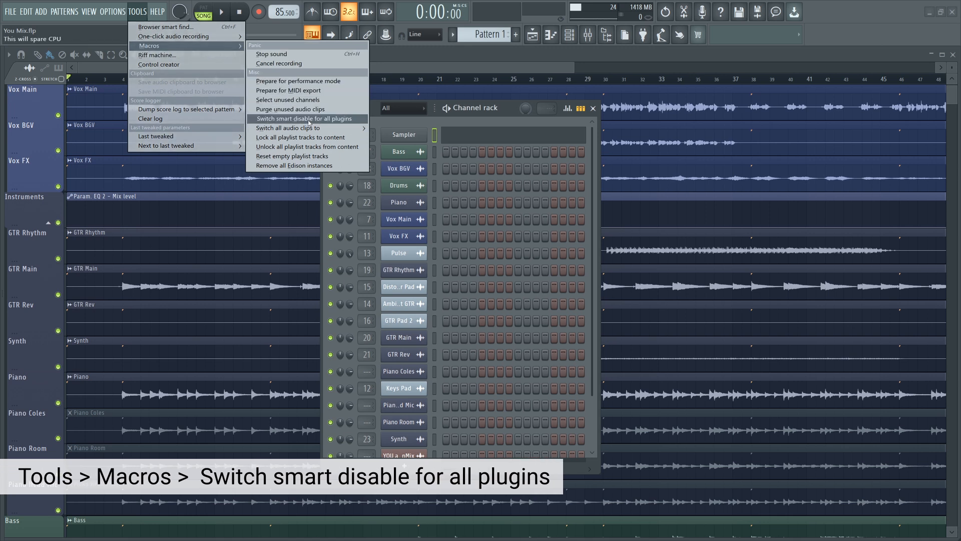
click(302, 118)
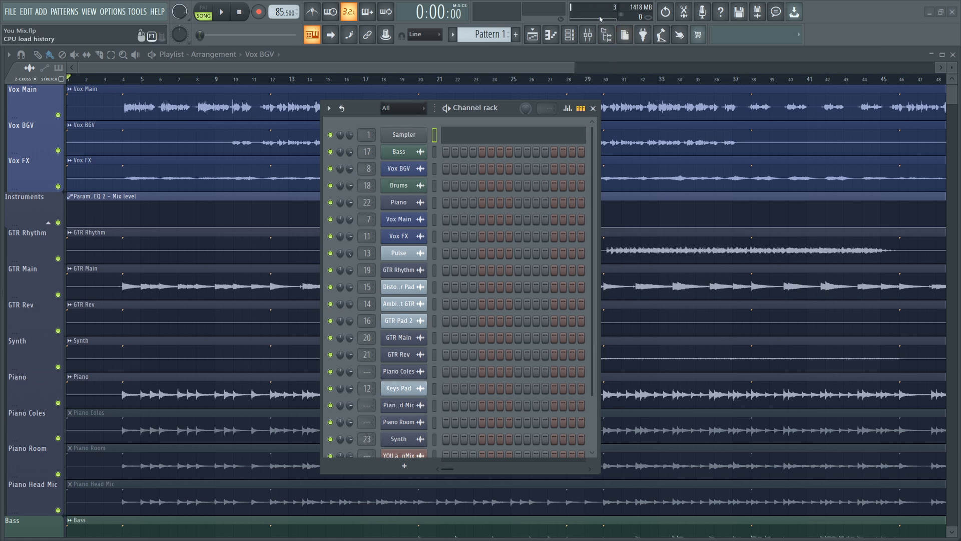
mouse_move(625, 282)
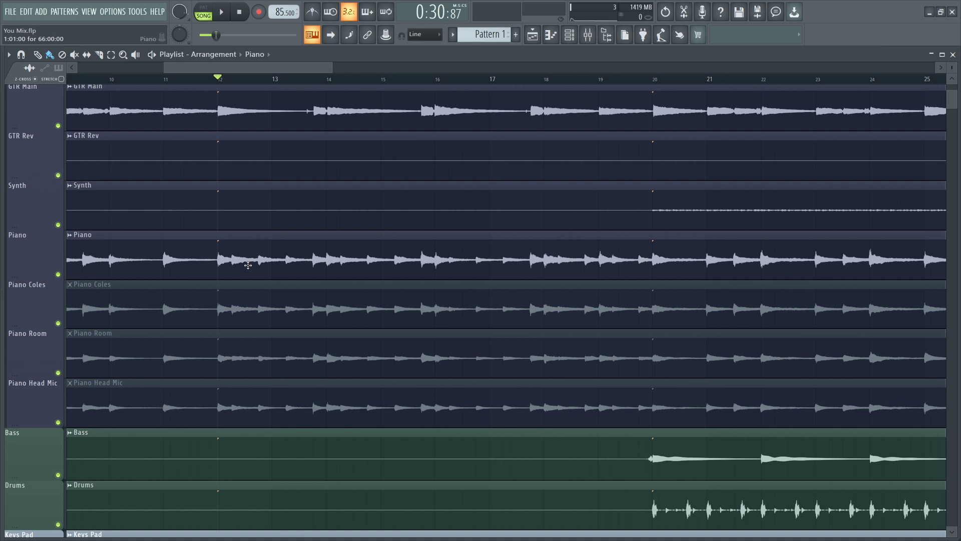
mouse_move(214, 269)
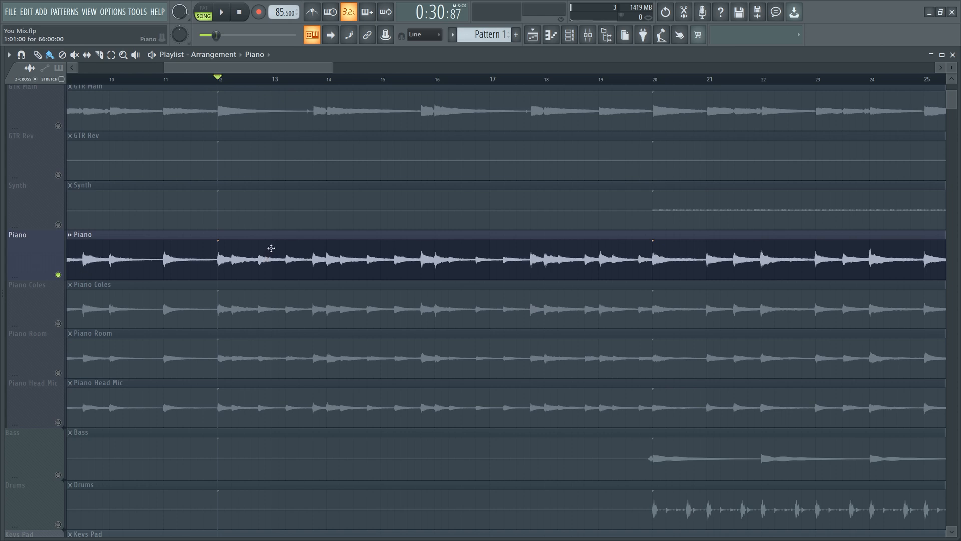
Step: Preview the Piano part, then bring up the Piano clip's channel settings
click(220, 11)
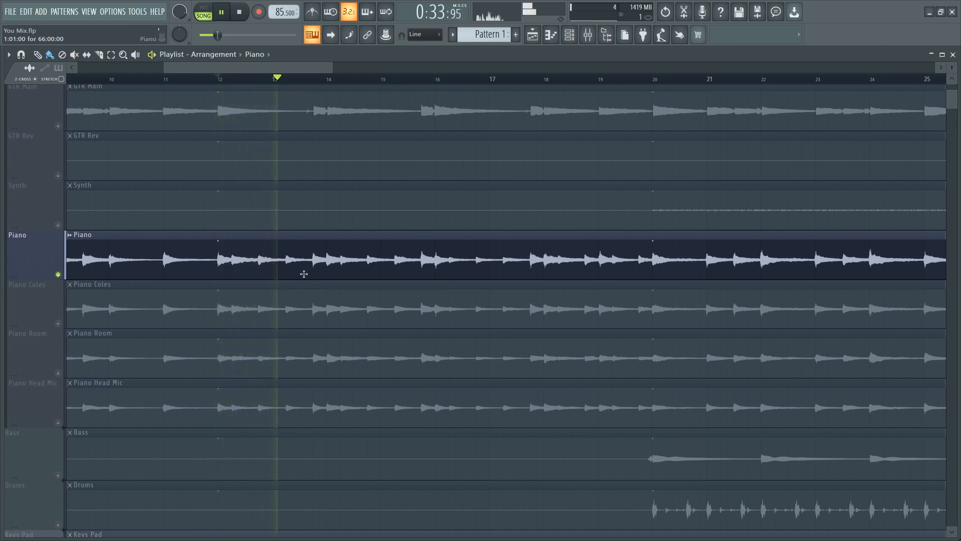
click(218, 78)
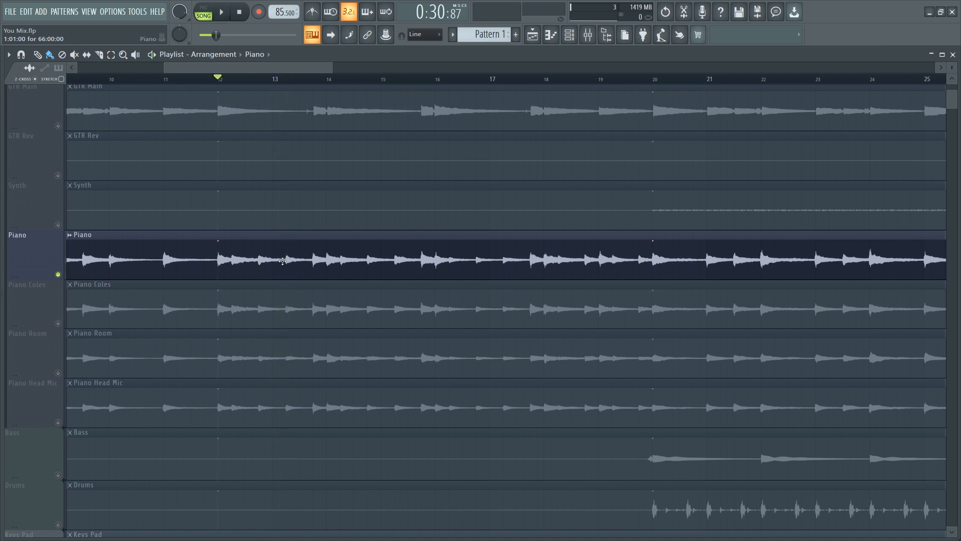
mouse_move(239, 250)
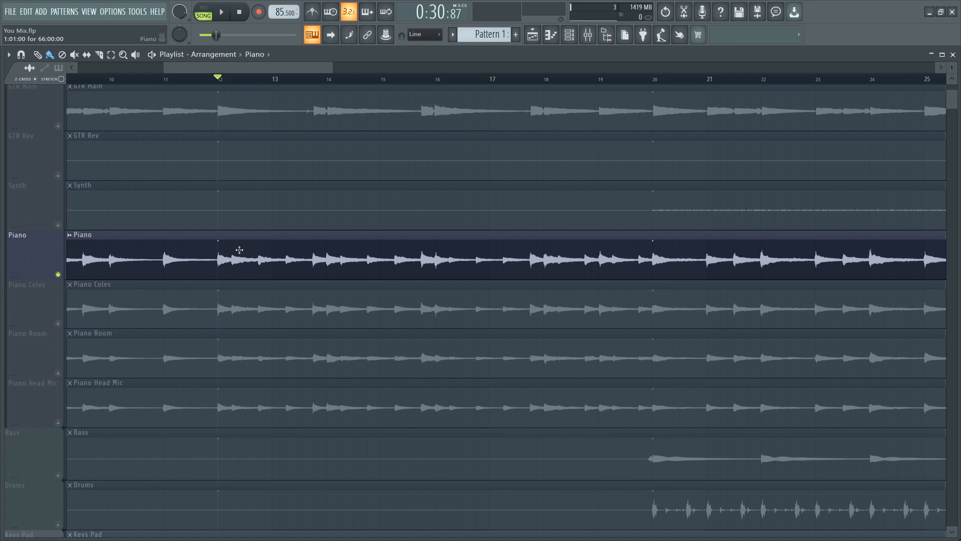
double_click(239, 257)
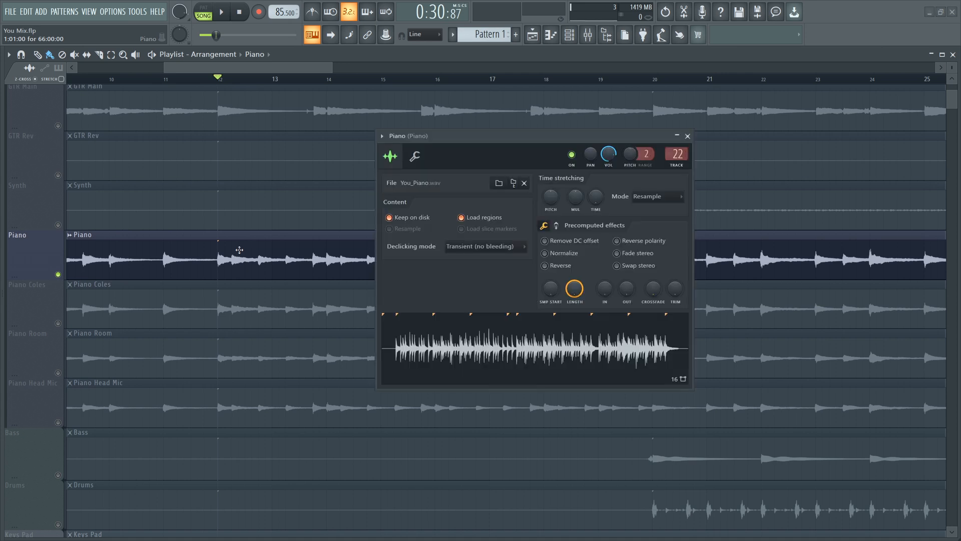
Step: Switch the Piano sample's waveform display to Multichannel waveform view
right_click(534, 349)
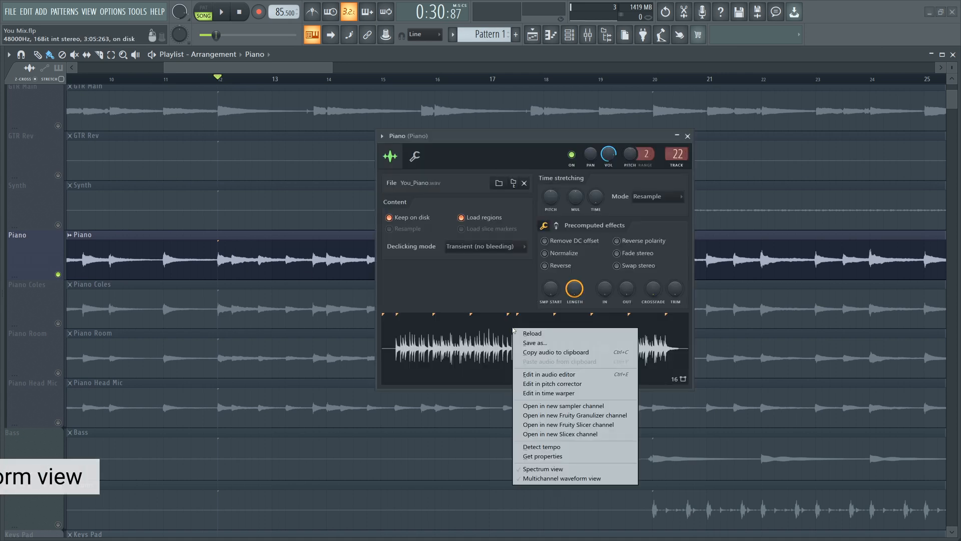
mouse_move(561, 479)
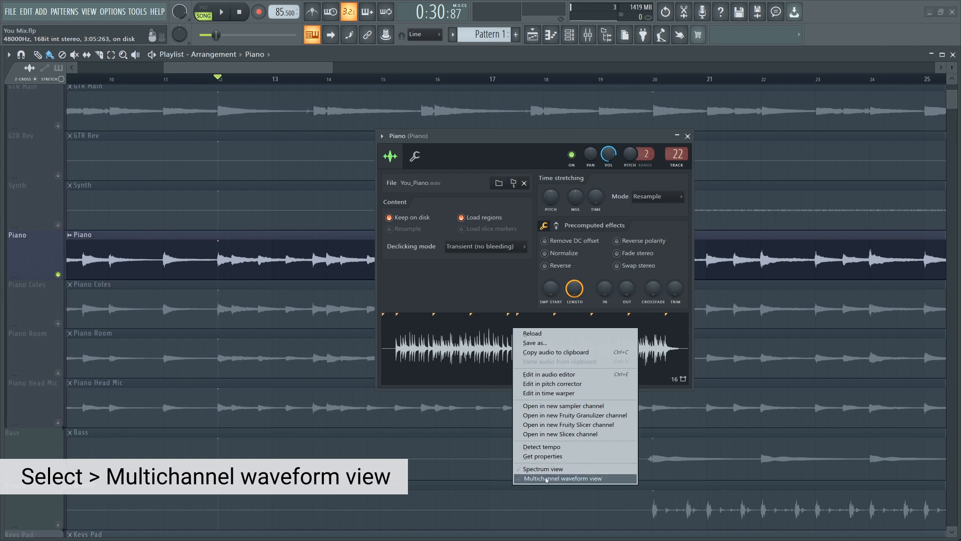
click(562, 479)
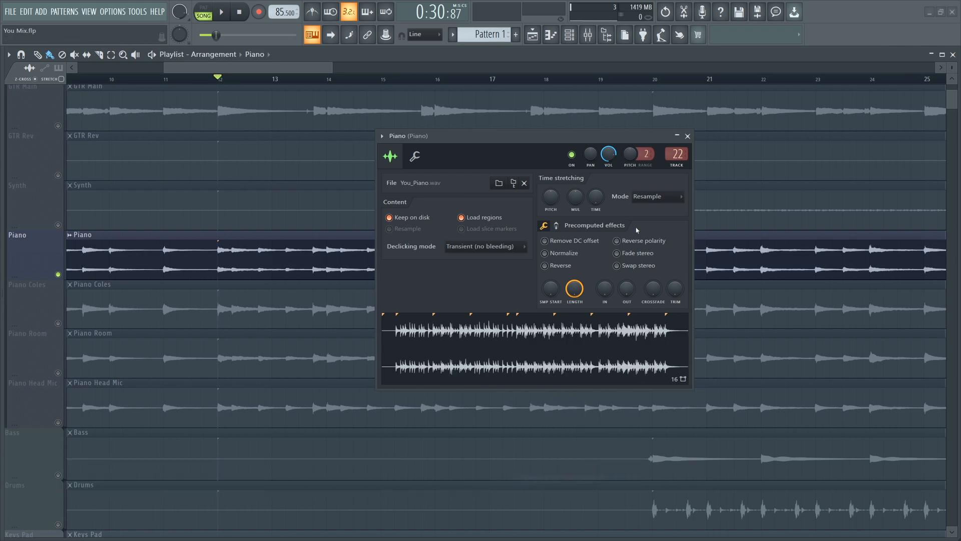
click(687, 135)
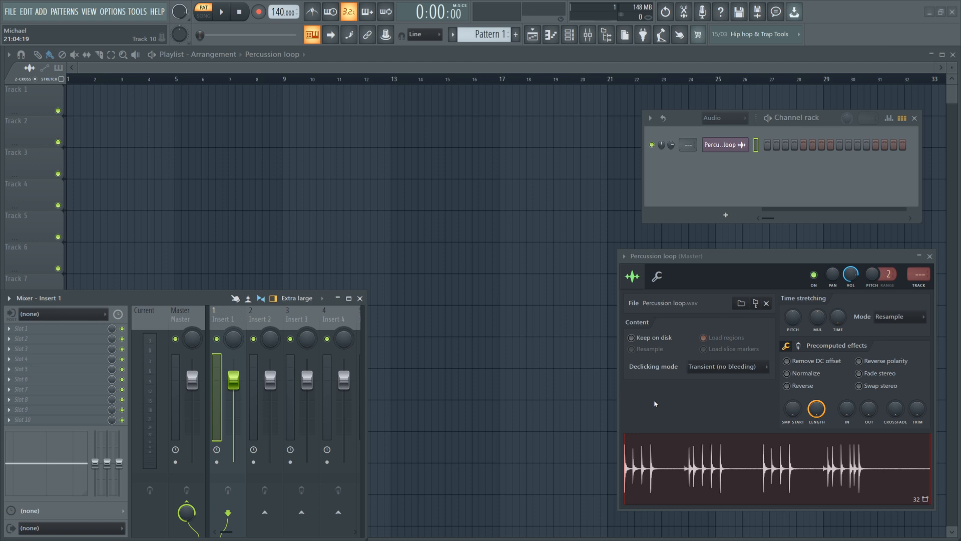
Step: Load Edison on the Percussion loop's insert and acquire a noise profile from the quiet tail
click(260, 317)
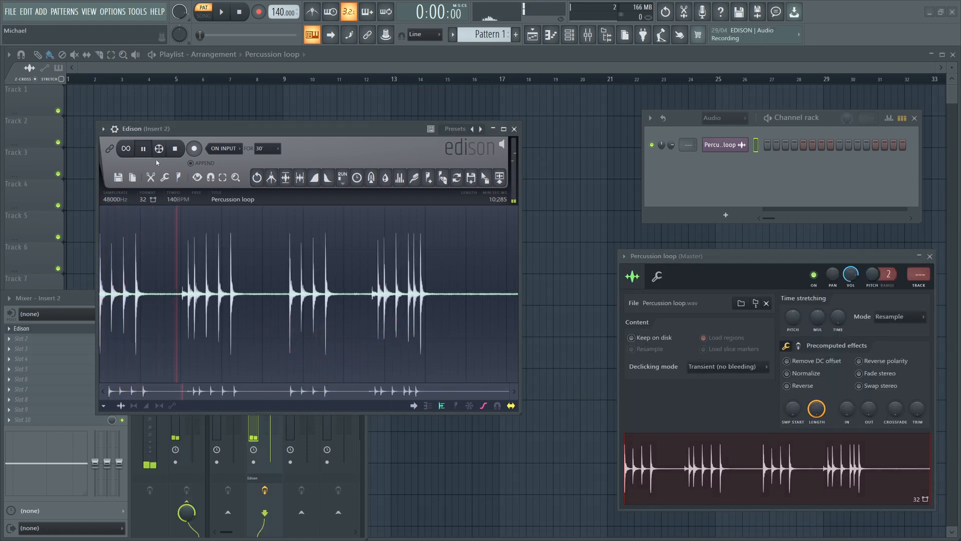
click(175, 148)
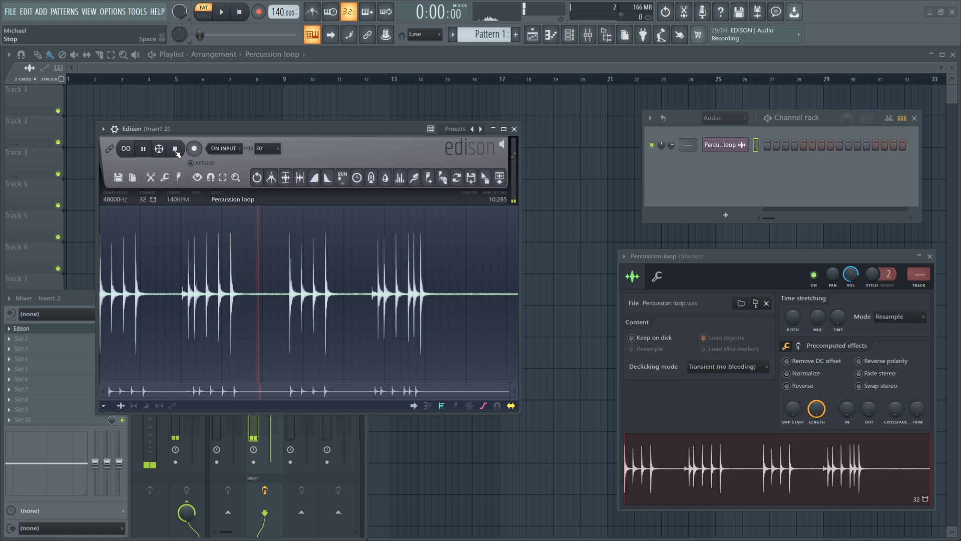
click(142, 148)
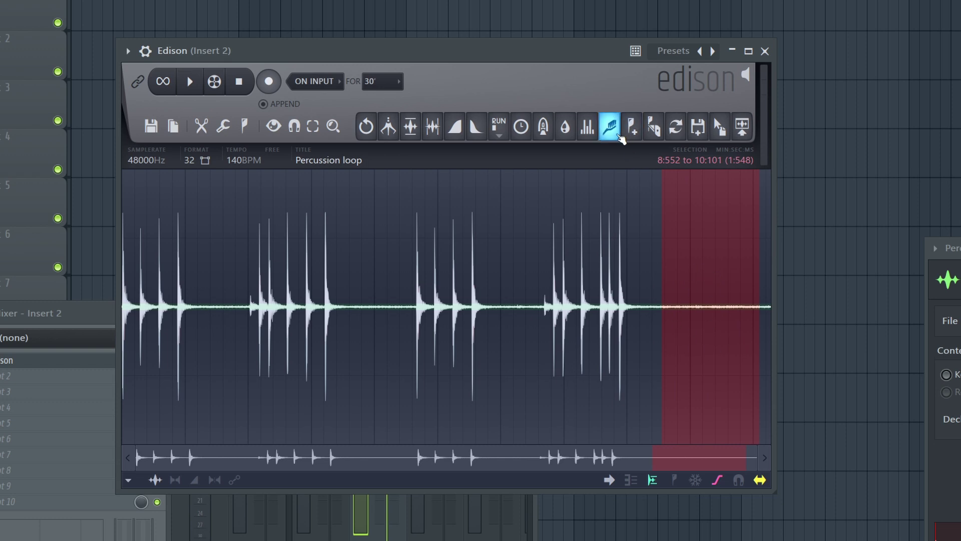
click(607, 127)
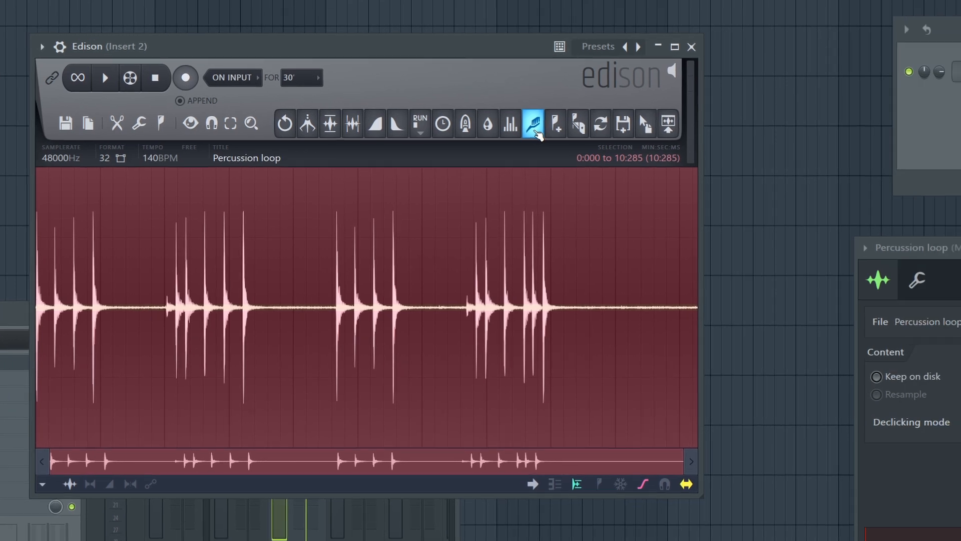
Step: Run Clean up (denoise) on the whole loop, auditioning the result with and without the noise
click(534, 124)
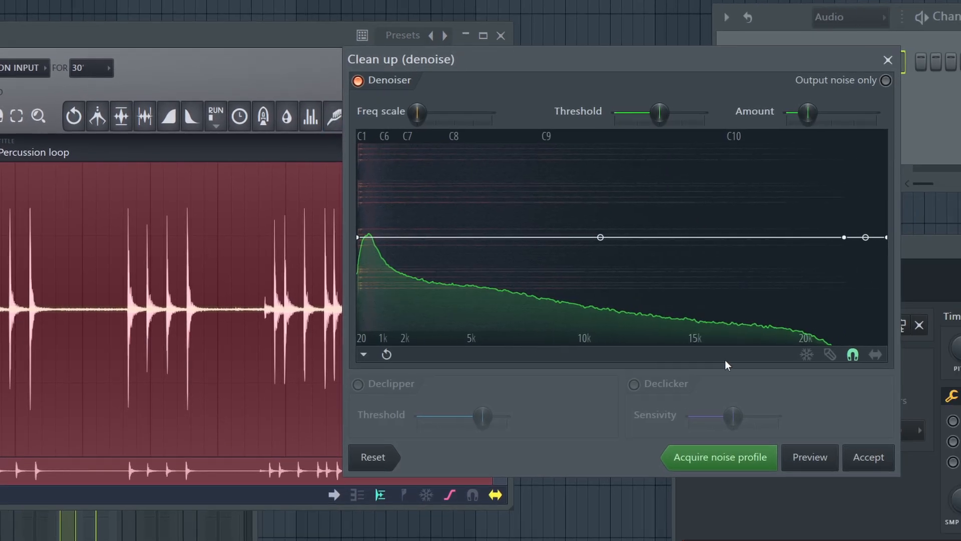
mouse_move(402, 413)
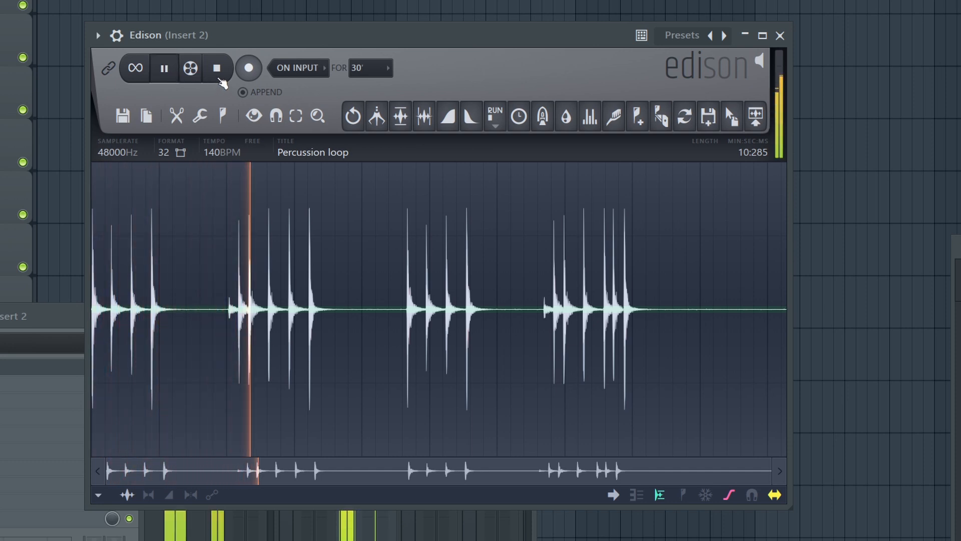
click(163, 67)
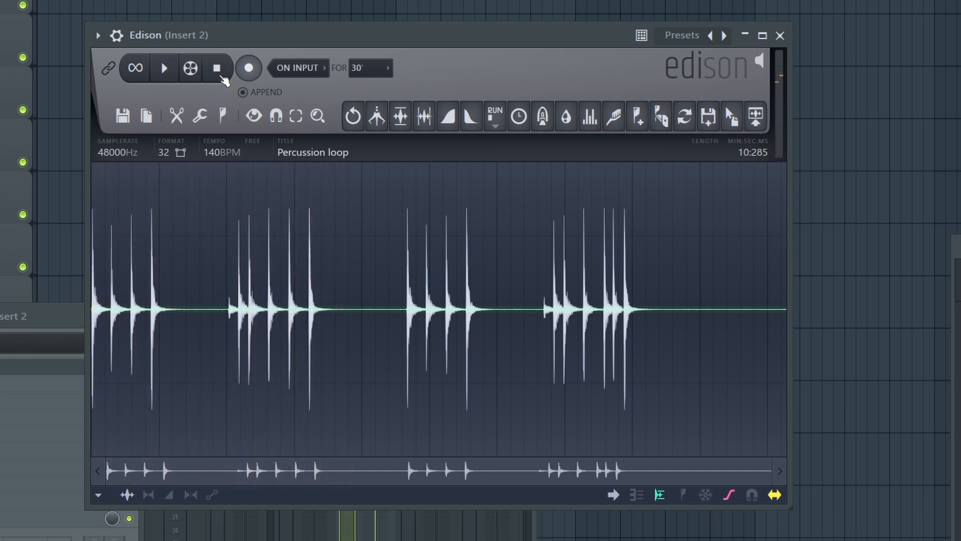
click(163, 67)
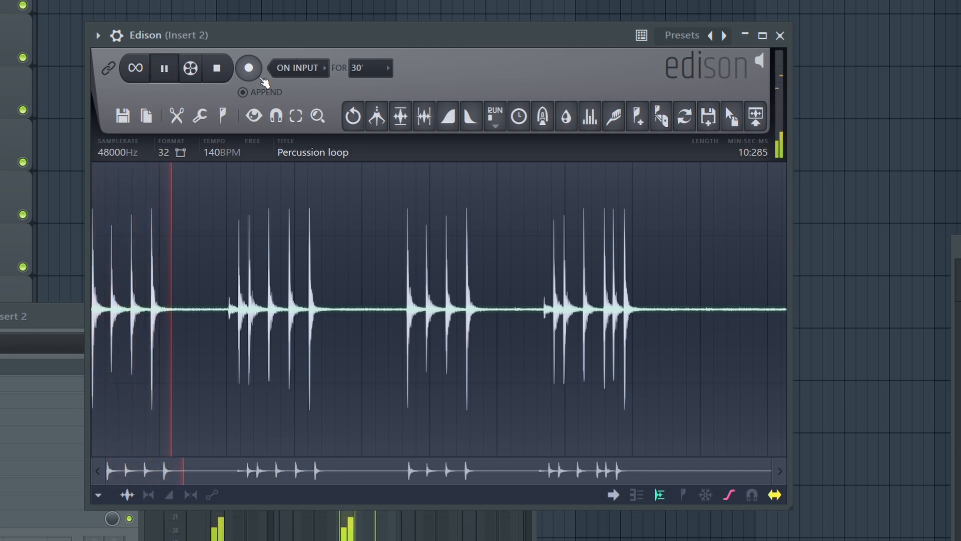
click(216, 67)
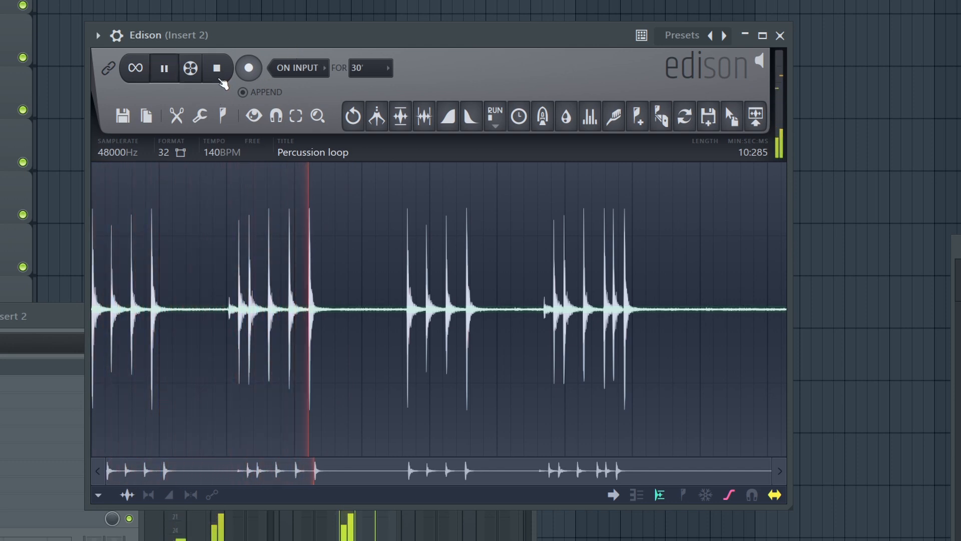
click(163, 68)
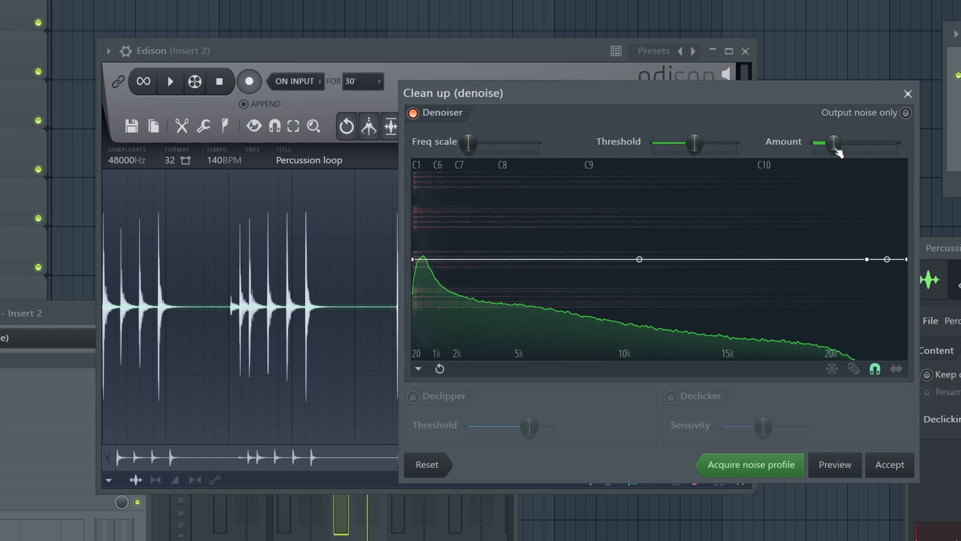
mouse_move(659, 278)
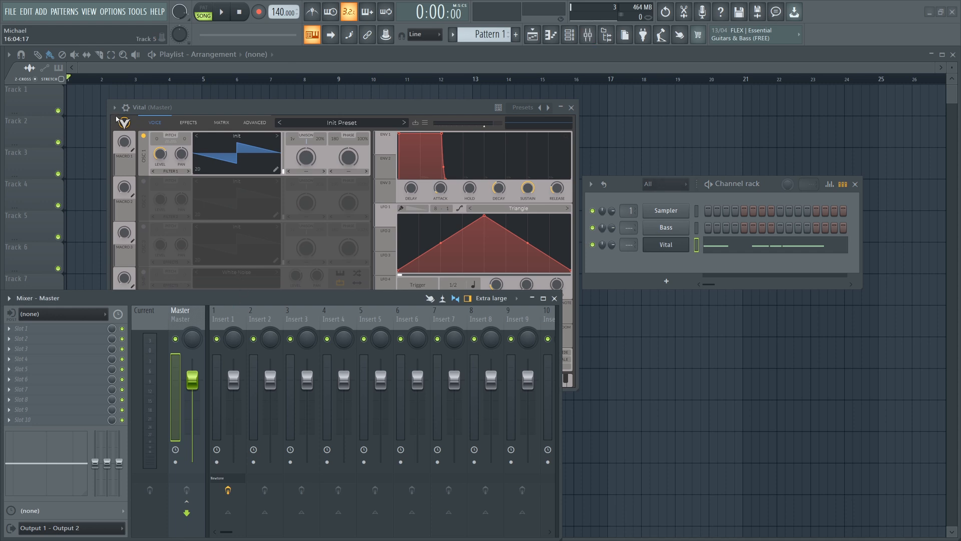
Step: Detach the Vital synth window so it floats independently of the main FL Studio window
click(114, 107)
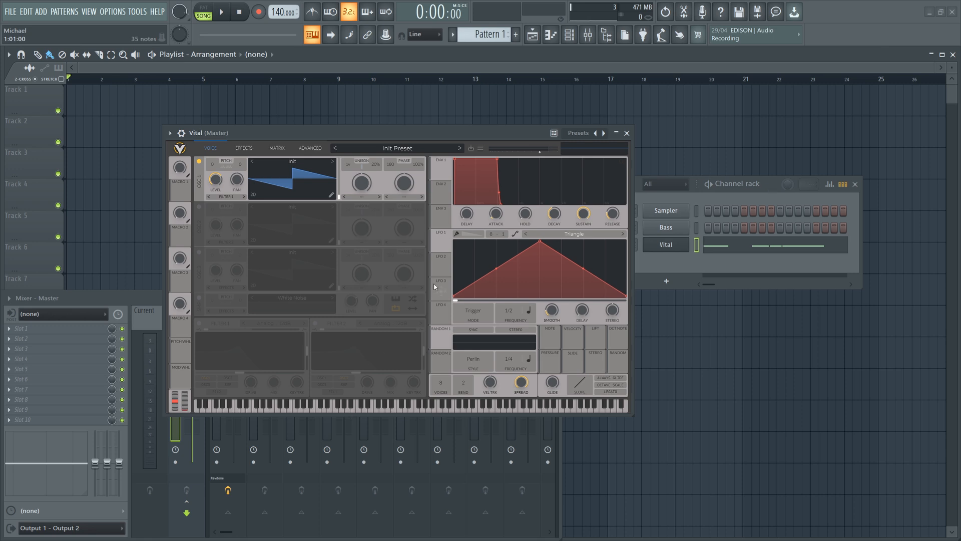
mouse_move(411, 224)
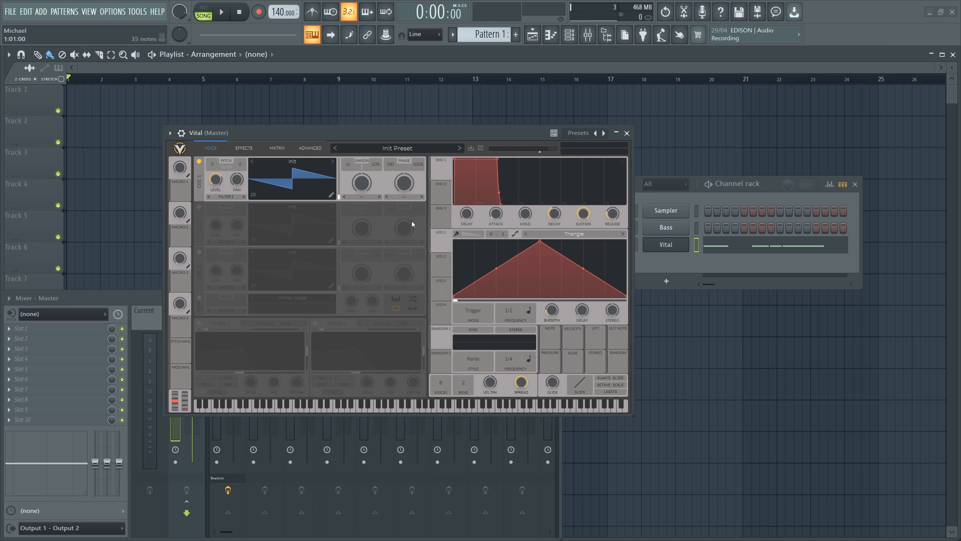
mouse_move(323, 238)
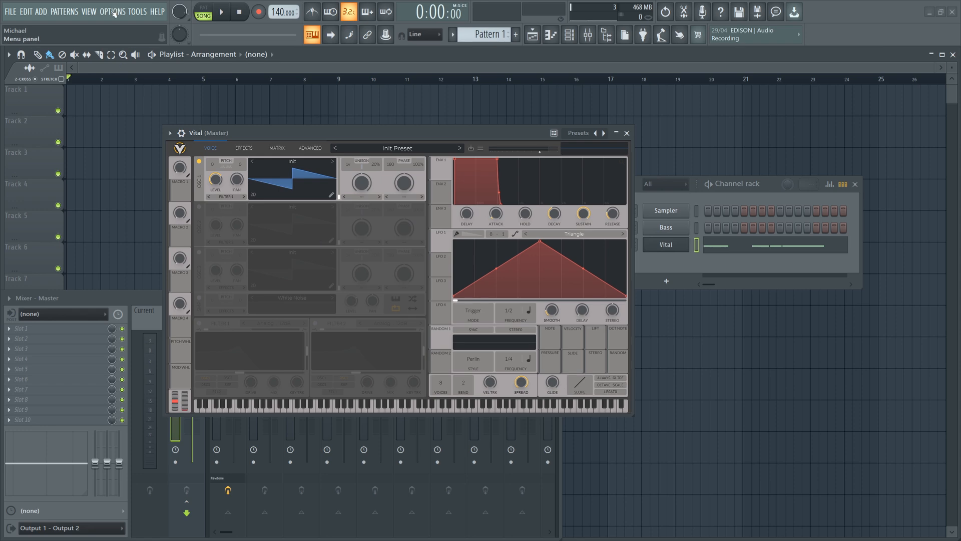
click(112, 11)
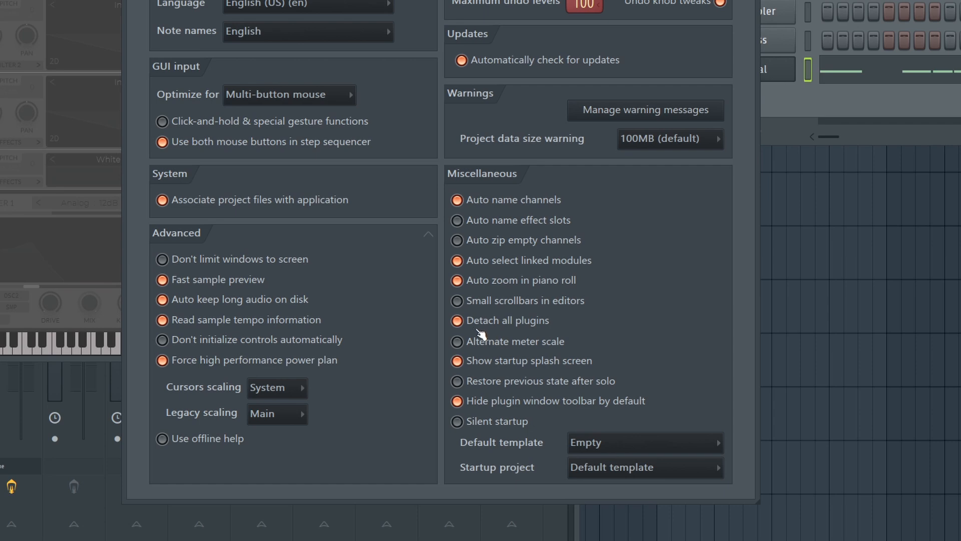
mouse_move(536, 332)
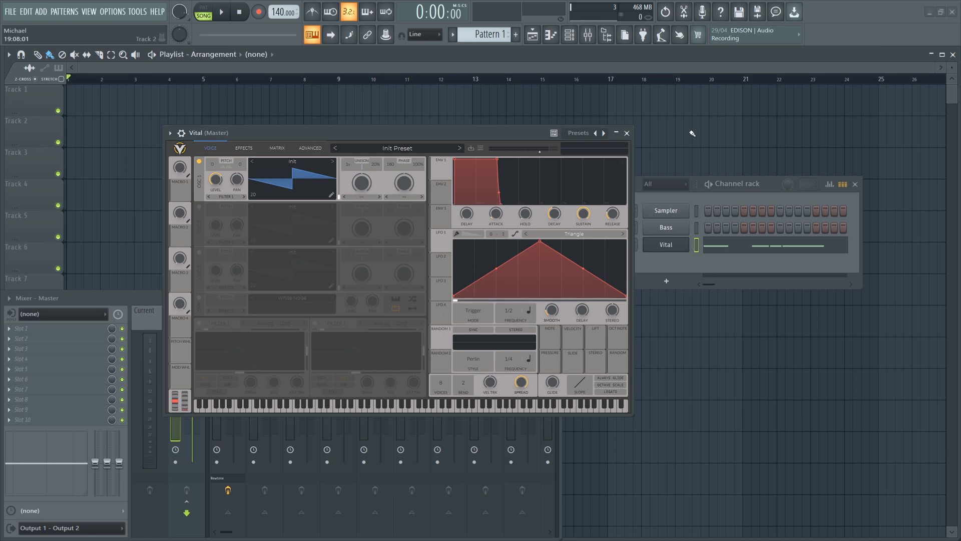
click(625, 133)
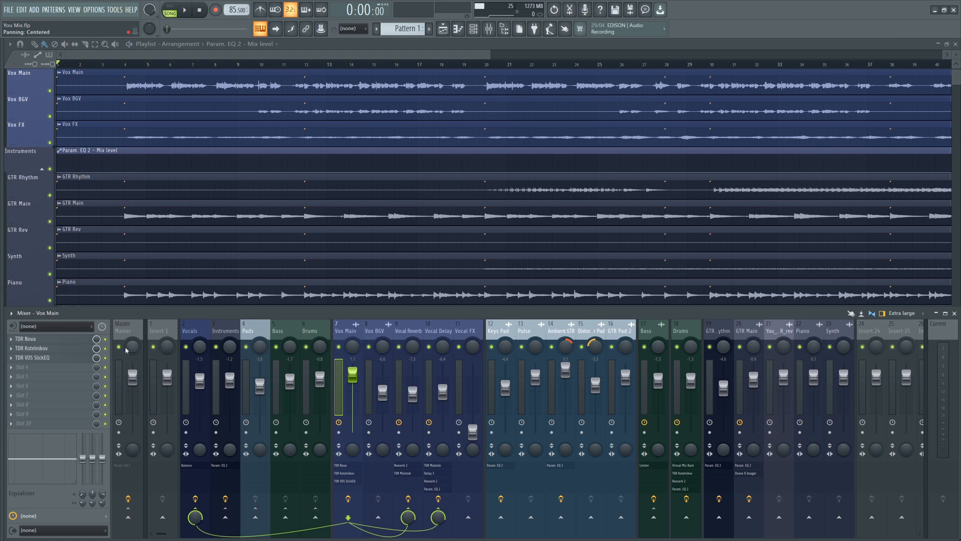
click(34, 347)
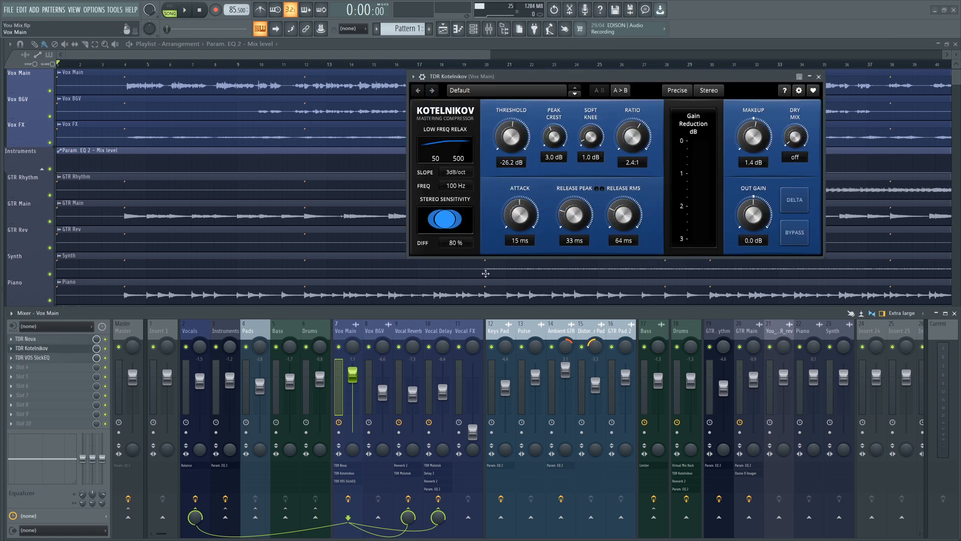
mouse_move(818, 76)
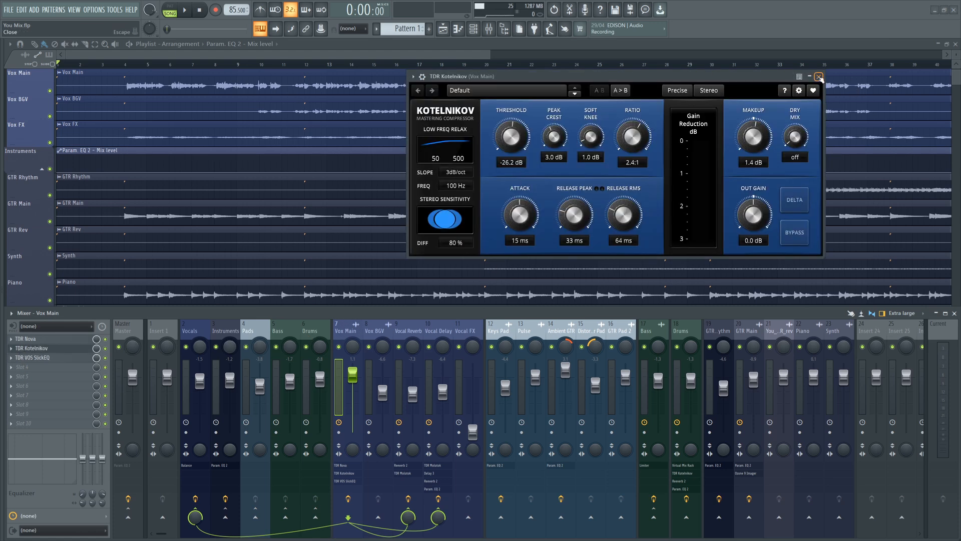
click(818, 76)
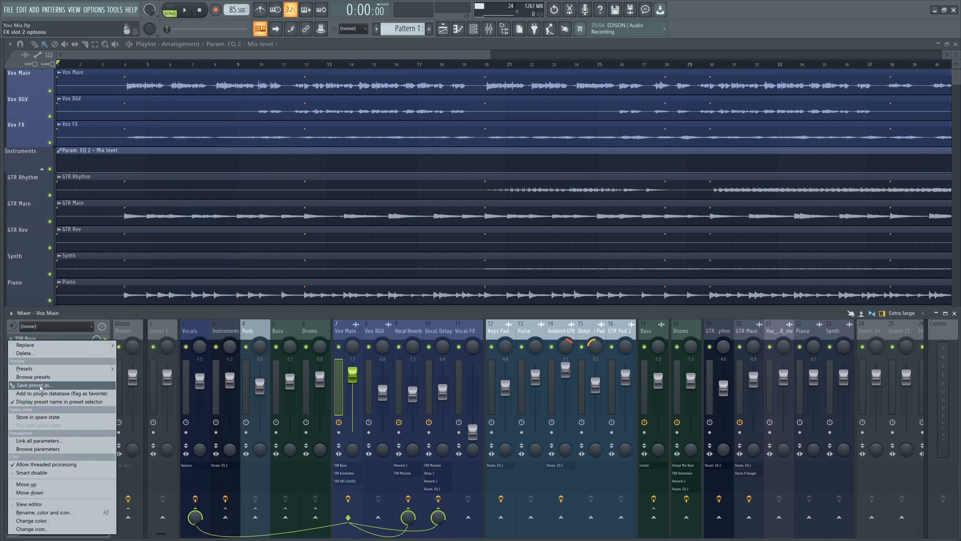
click(33, 385)
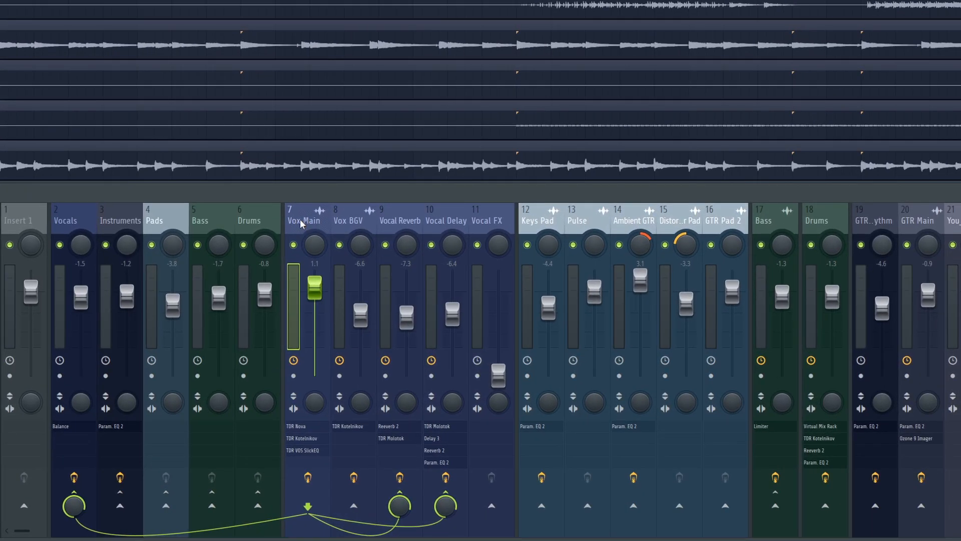
right_click(303, 220)
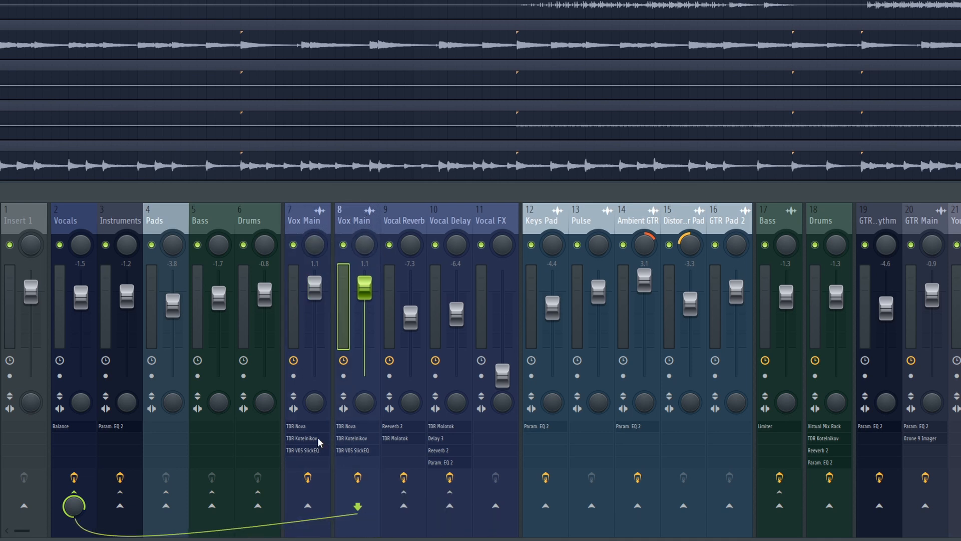
mouse_move(324, 231)
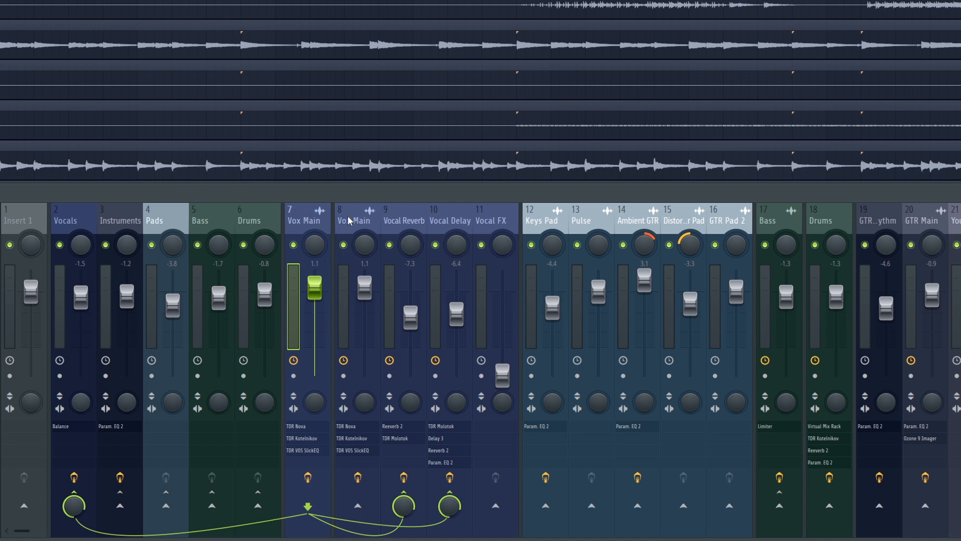
mouse_move(400, 272)
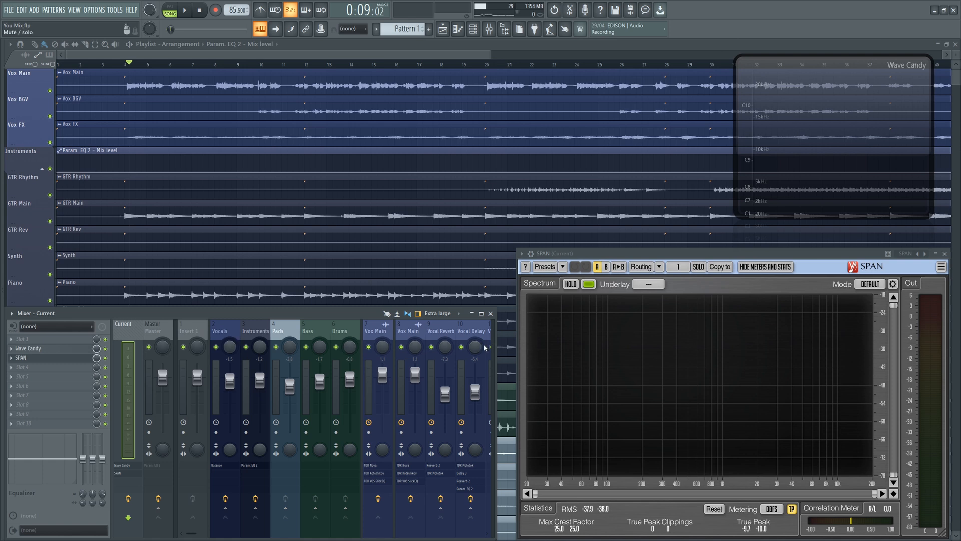
Step: Show the Current insert's SPAN and Wave Candy analysers fed from the Master, then the Drums insert
click(151, 324)
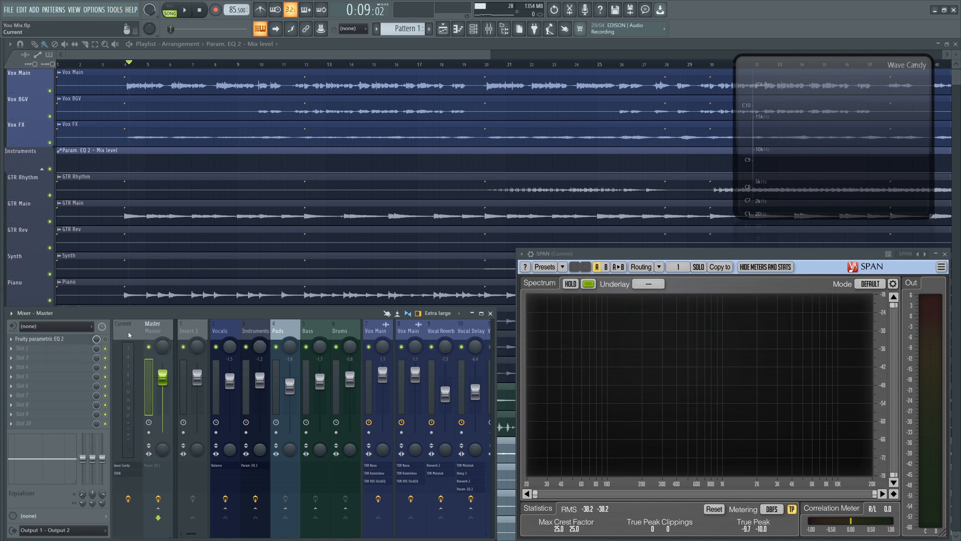
click(152, 329)
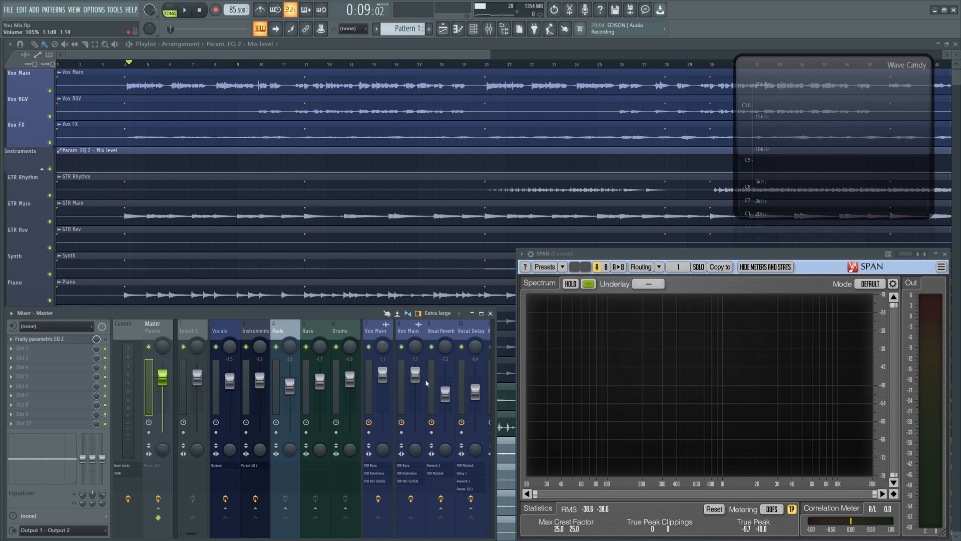
click(123, 323)
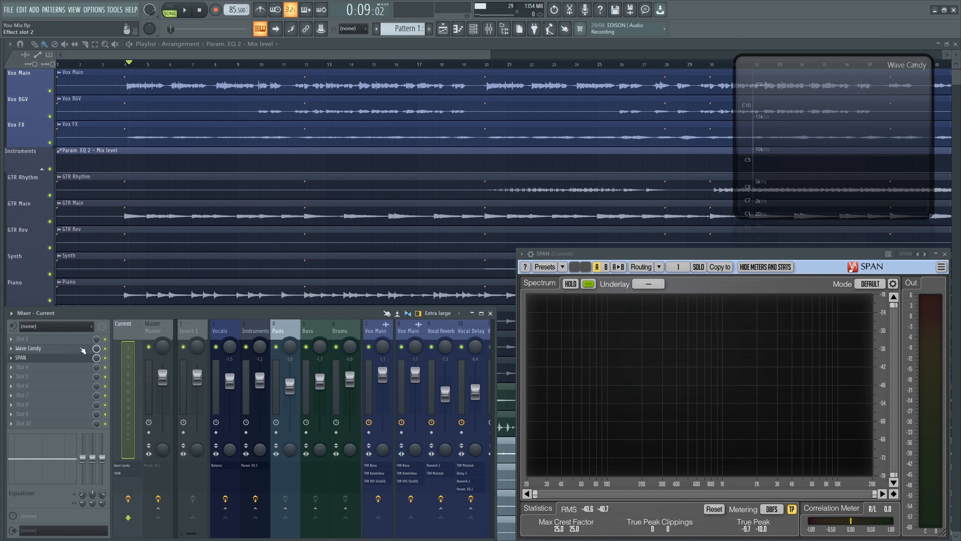
click(152, 324)
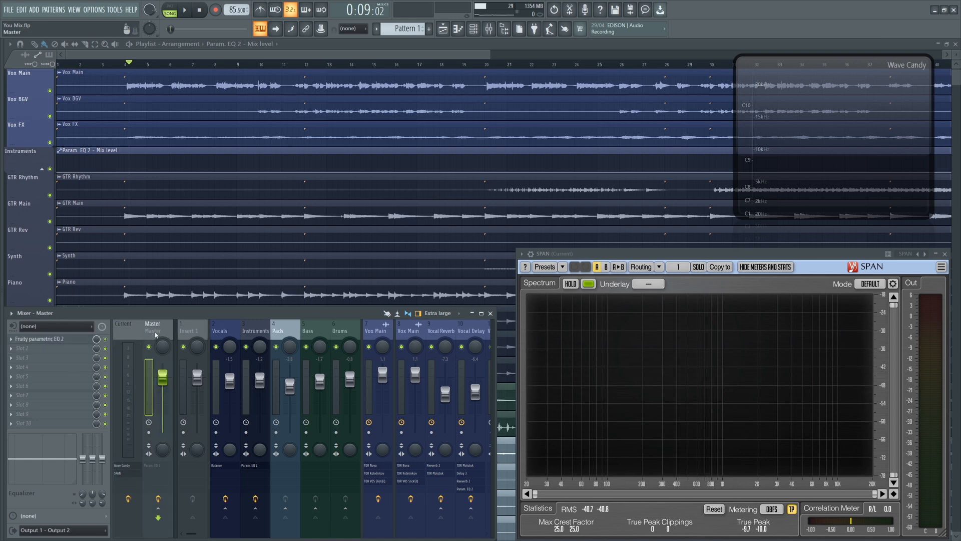
click(340, 332)
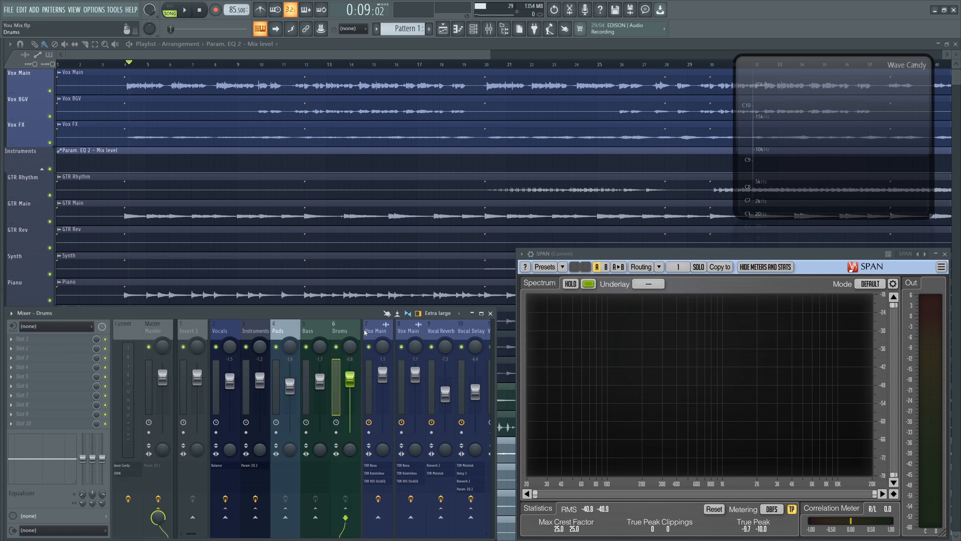
mouse_move(748, 447)
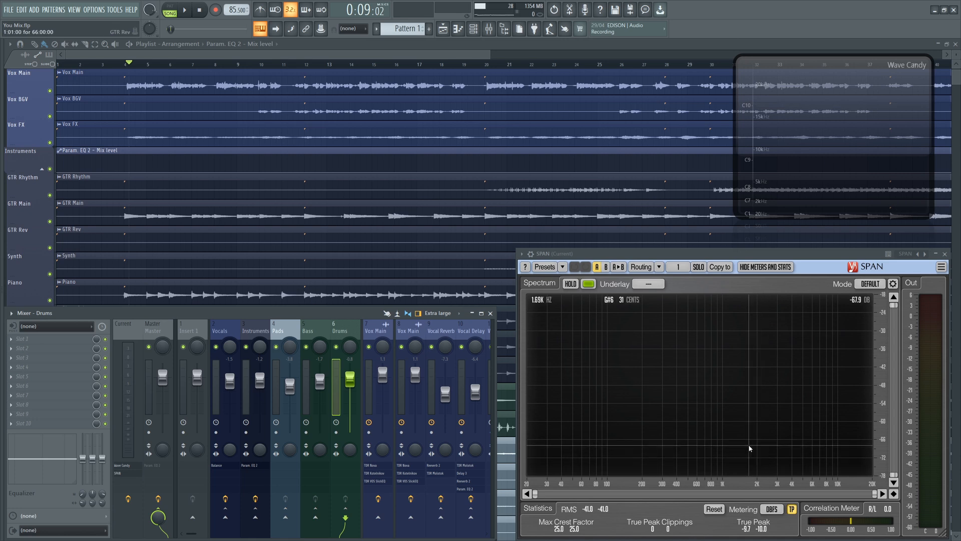
mouse_move(584, 374)
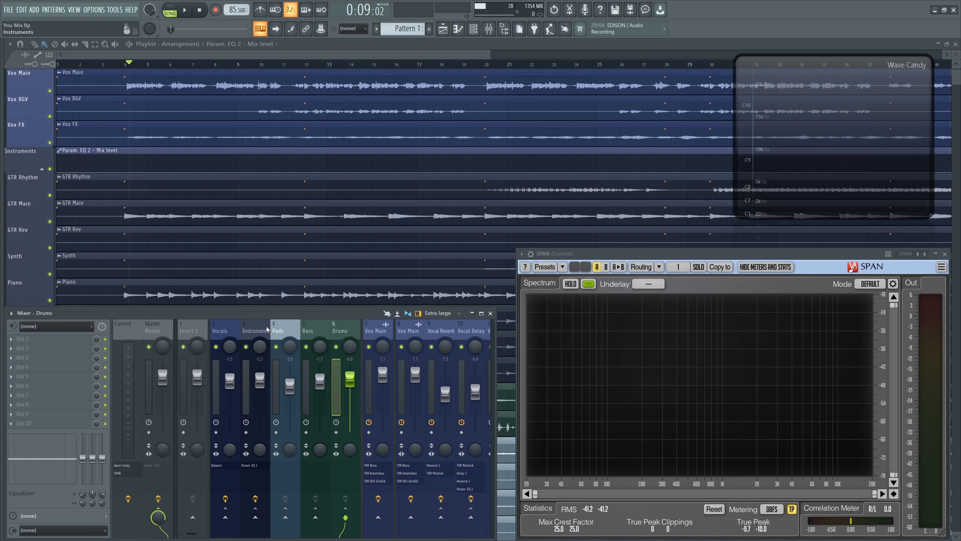
Step: Switch the analysers between the Vocals, Master and Vox Main inserts during playback
click(183, 10)
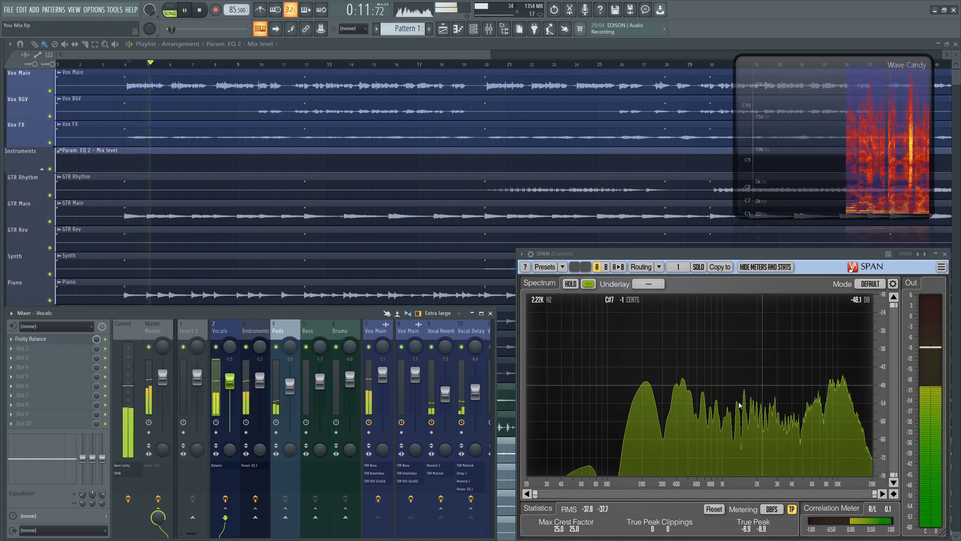
click(152, 331)
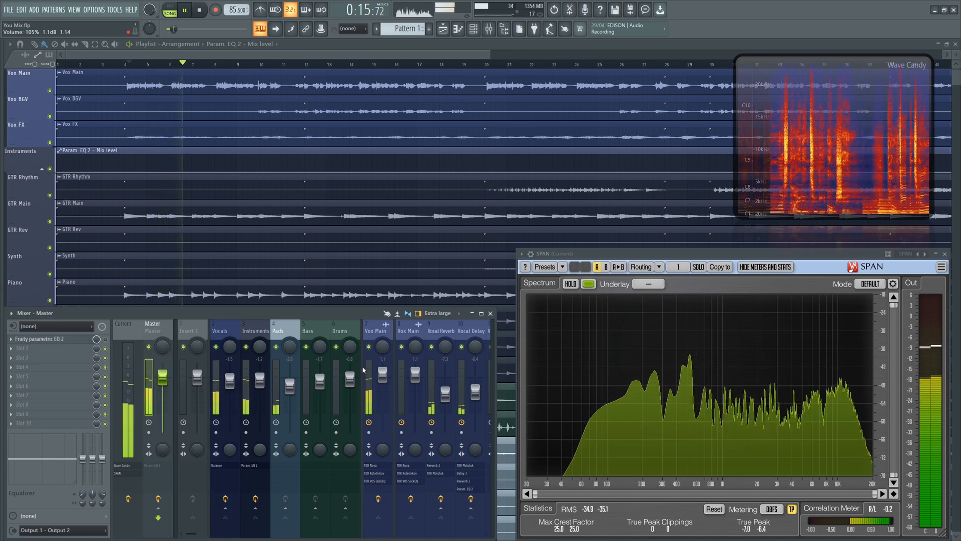
click(122, 323)
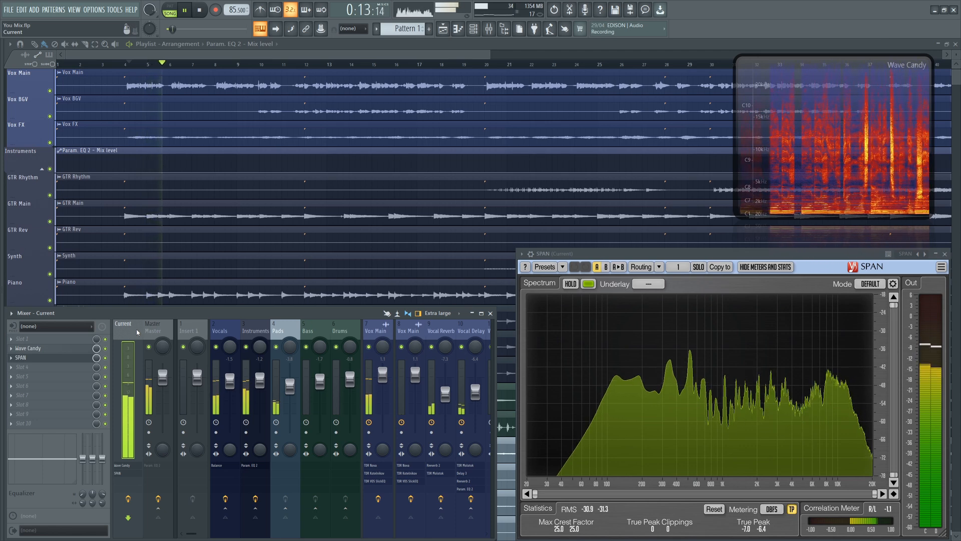
click(376, 331)
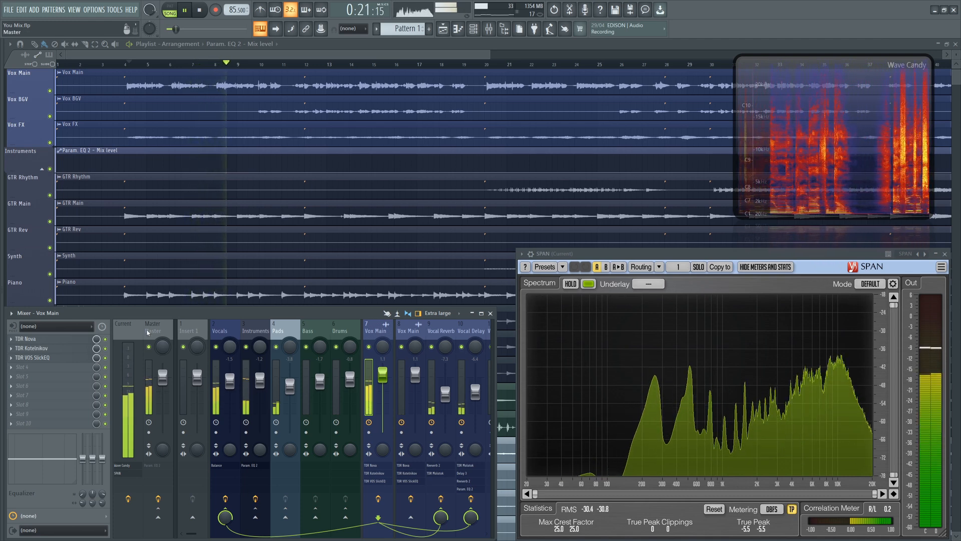
click(152, 324)
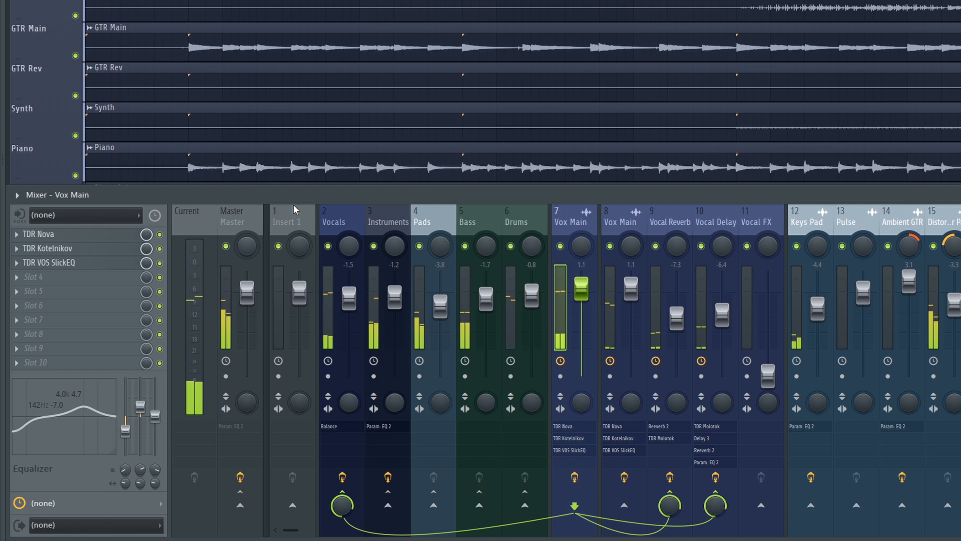
Step: Select the Vox Main insert to show its built-in EQ curve with a band near 142 Hz at about −2 dB
click(387, 222)
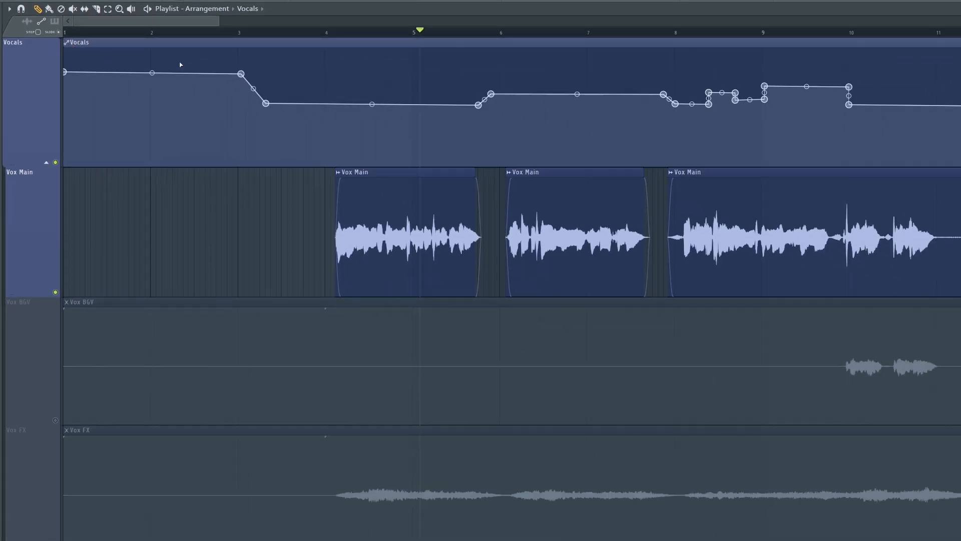
Step: Stretch the Vocals automation envelope slightly and scale its levels via Articulator tools
drag(242, 73, 288, 73)
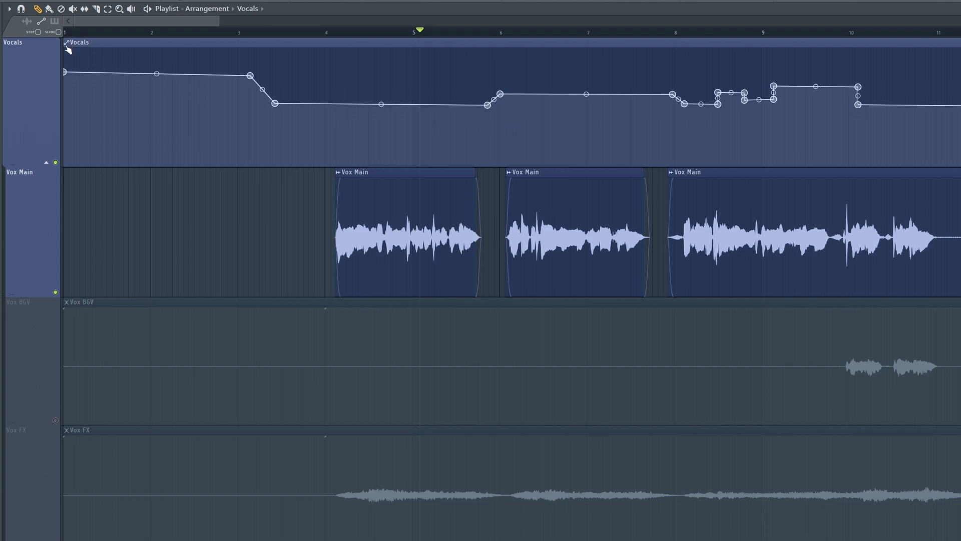
right_click(67, 49)
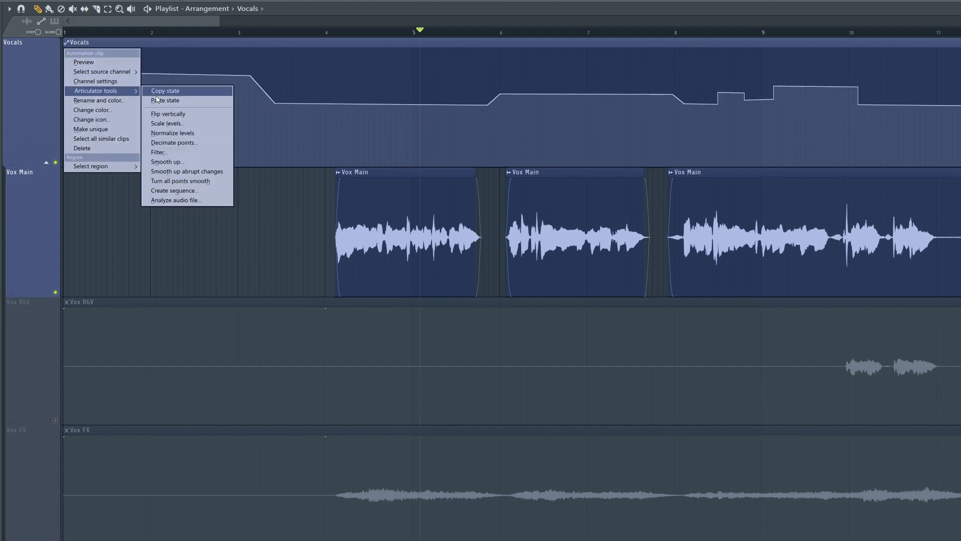
mouse_move(173, 191)
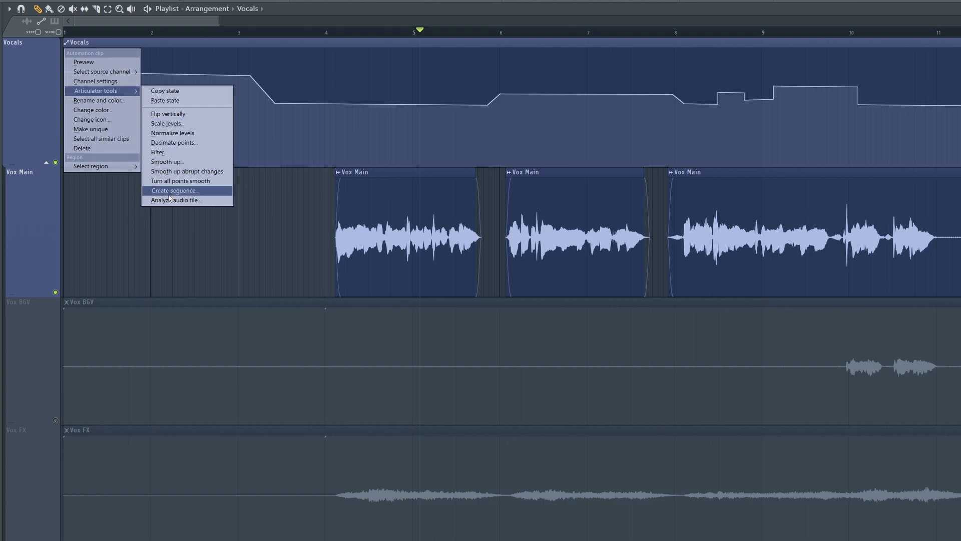
mouse_move(171, 123)
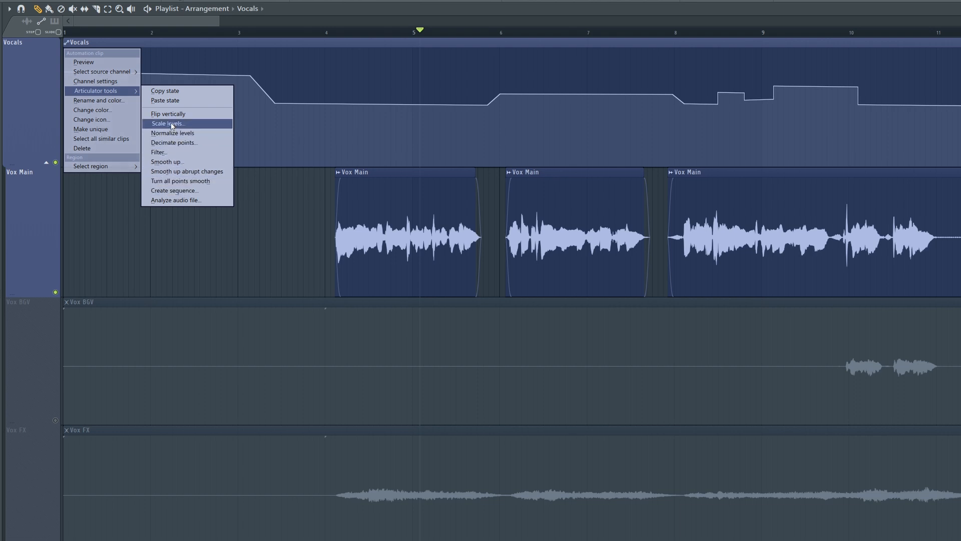
click(165, 123)
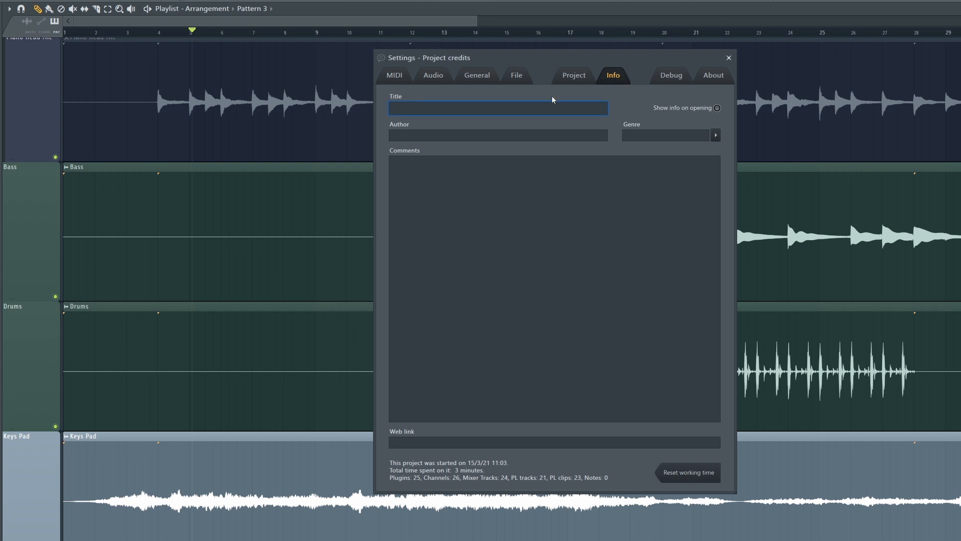
Step: Place the cursor in the Project info Author field, then in the Title field, ready for typing
click(498, 135)
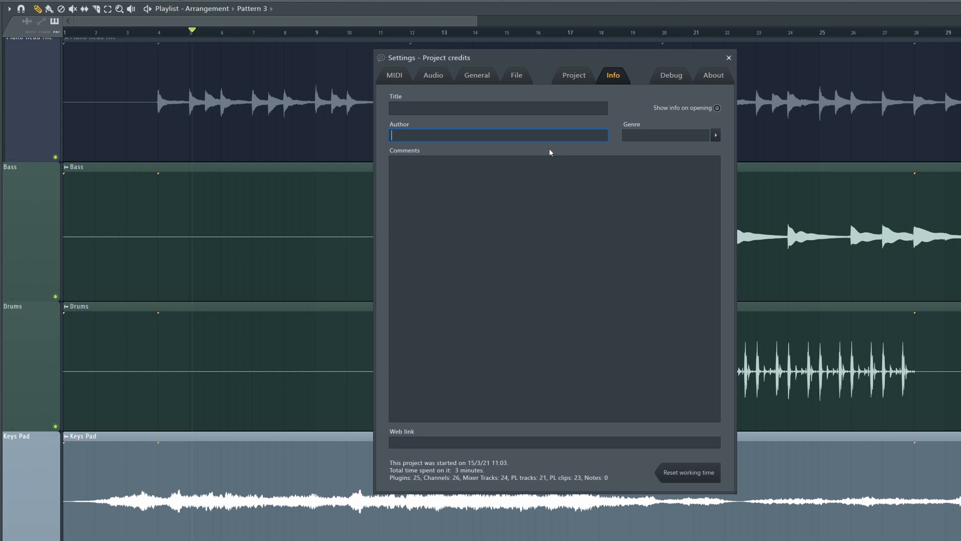
mouse_move(566, 196)
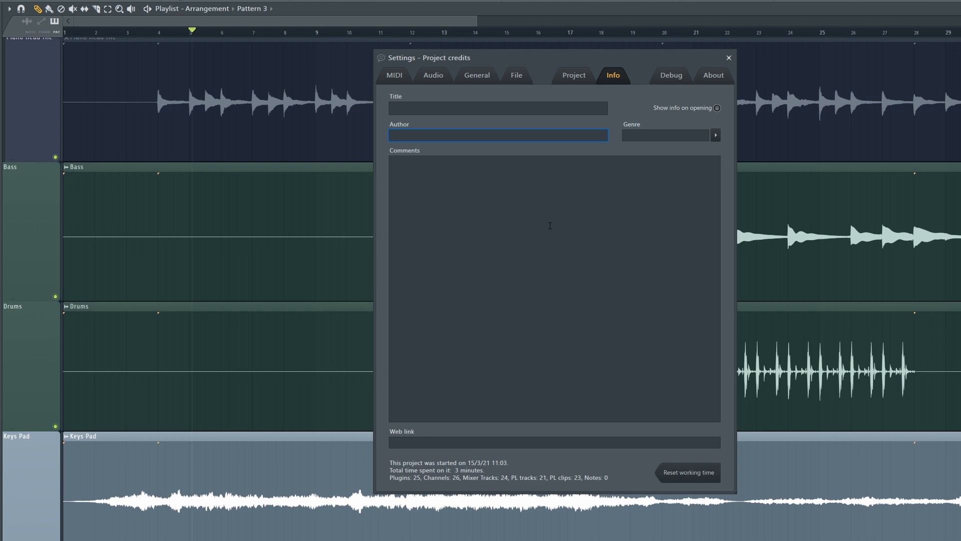
click(498, 108)
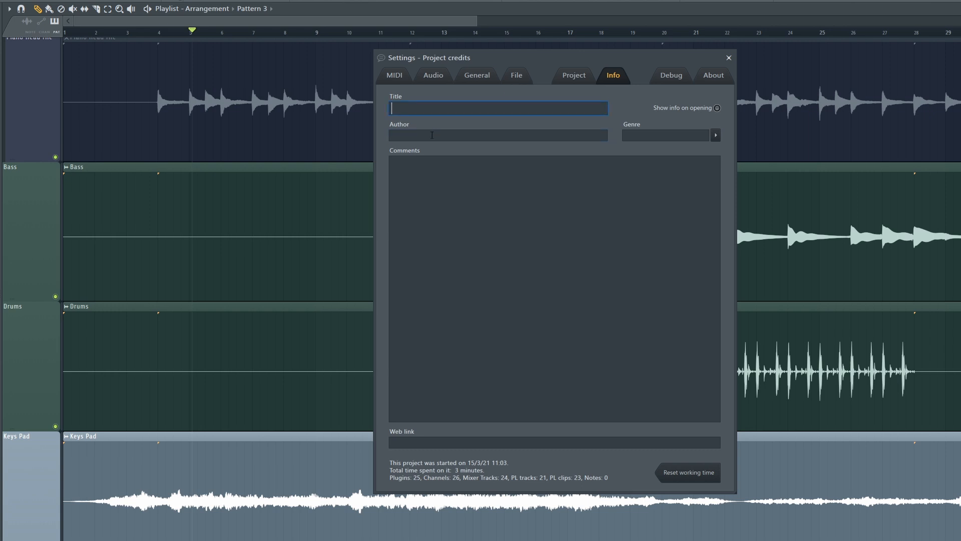